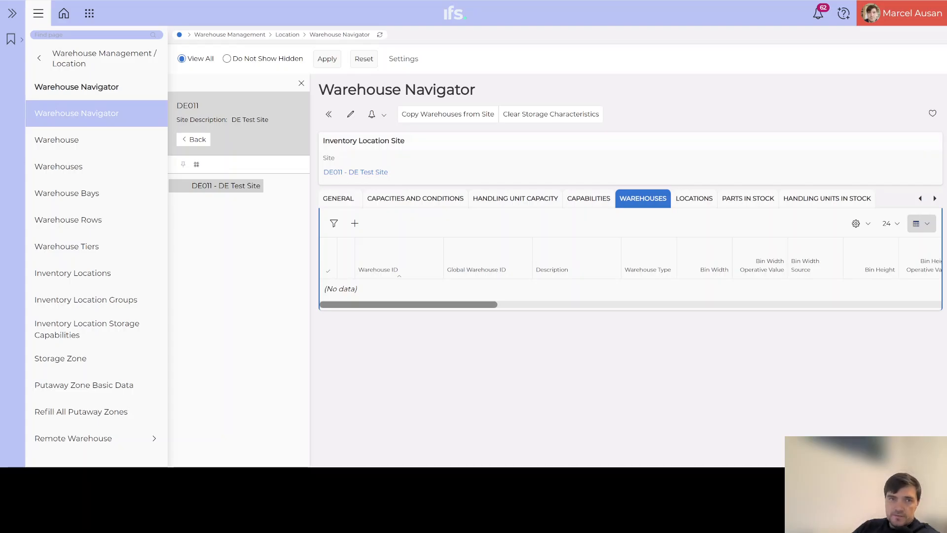
pyautogui.moveTo(56, 140)
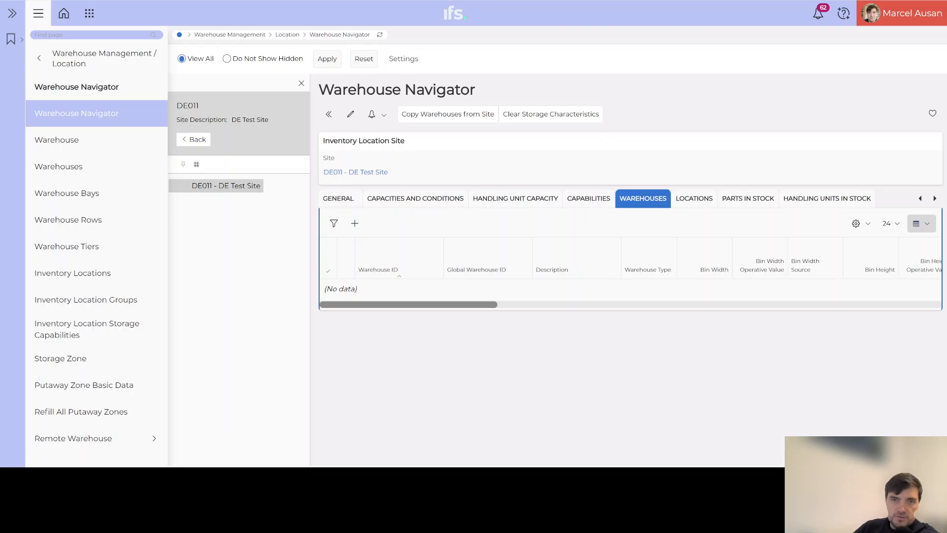
# Enter a new warehouse row for site DE011 with ID MAIN and description Main Warehouse.
pyautogui.click(694, 199)
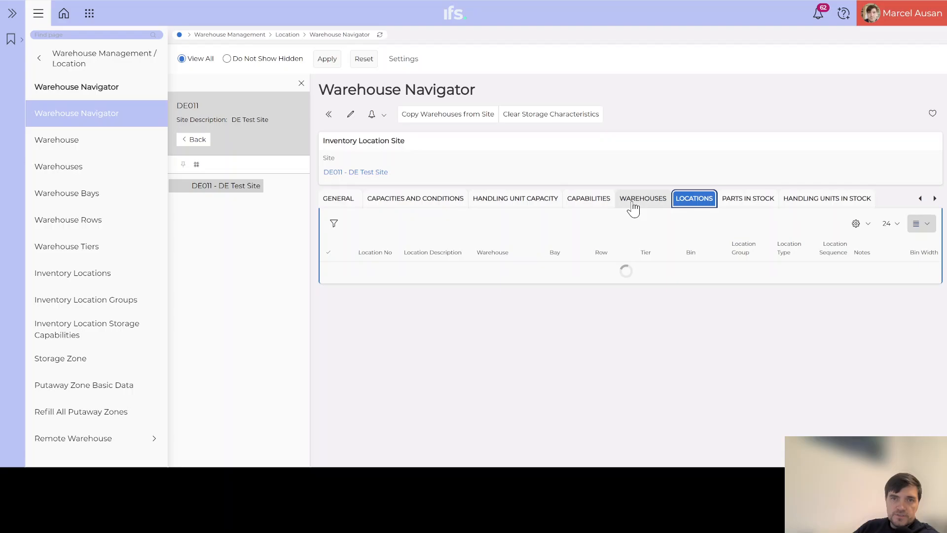
pyautogui.click(643, 198)
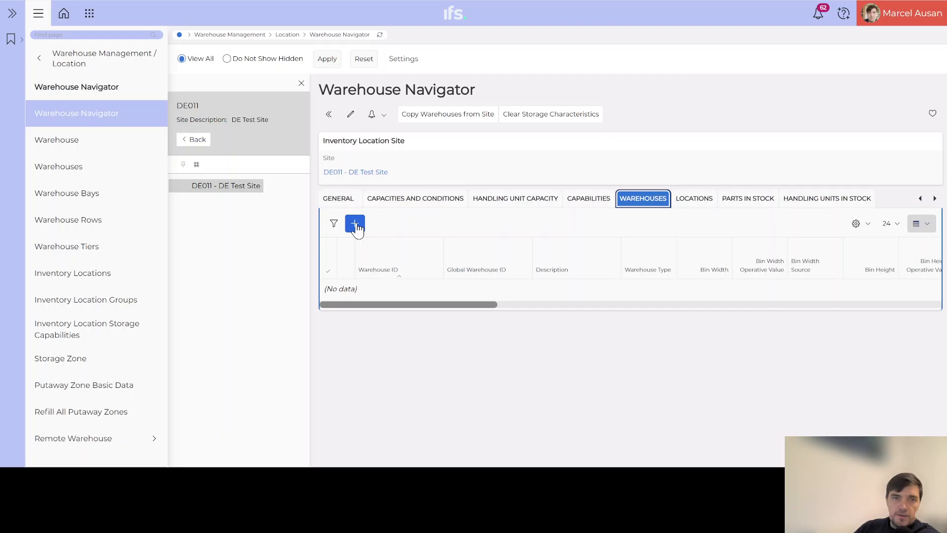
pyautogui.click(354, 223)
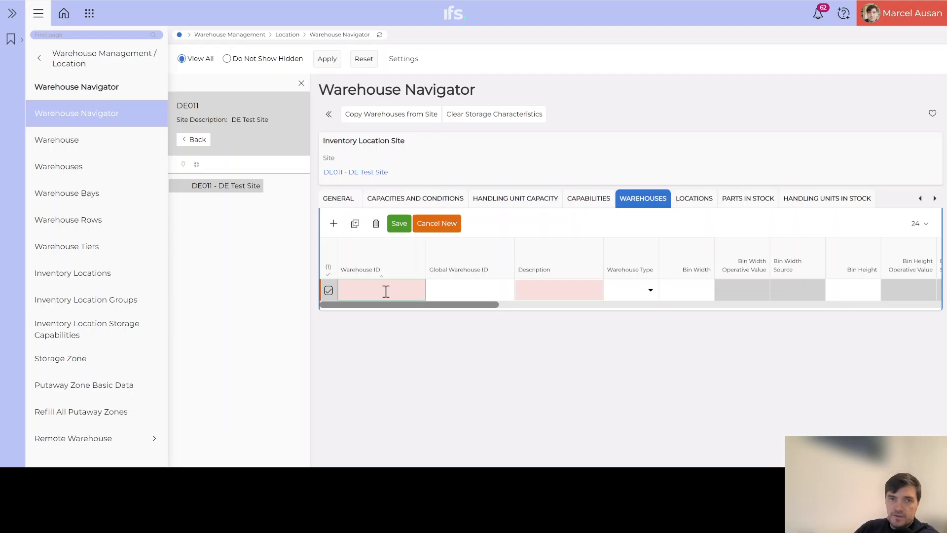
pyautogui.write('M')
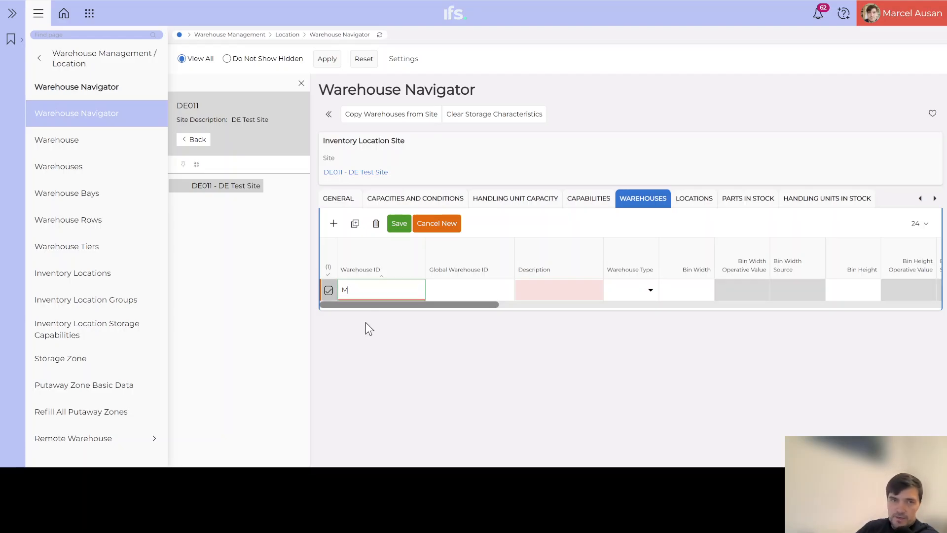
pyautogui.write('AIN')
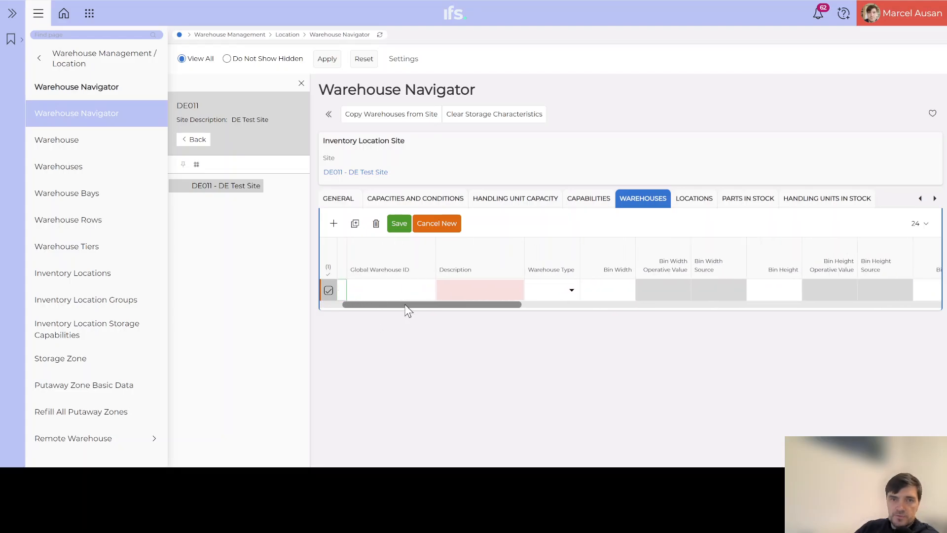
pyautogui.write('Main Wareg')
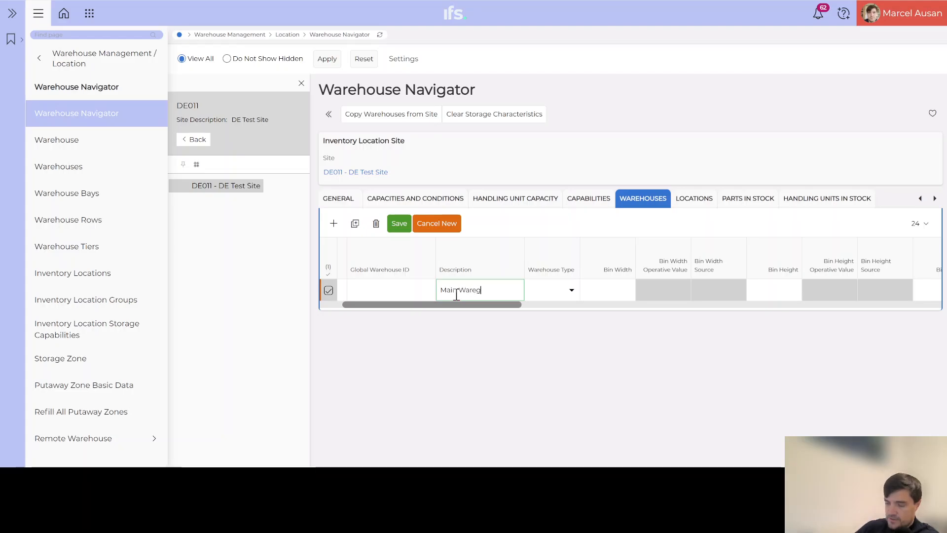
pyautogui.write('house')
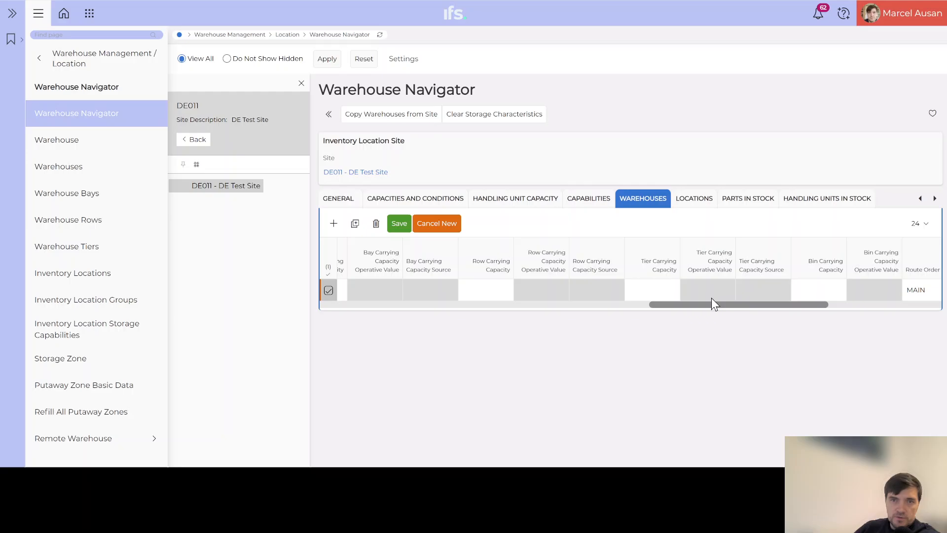
# Review the remaining columns of the new MAIN warehouse row without changing them.
pyautogui.hscroll(3)
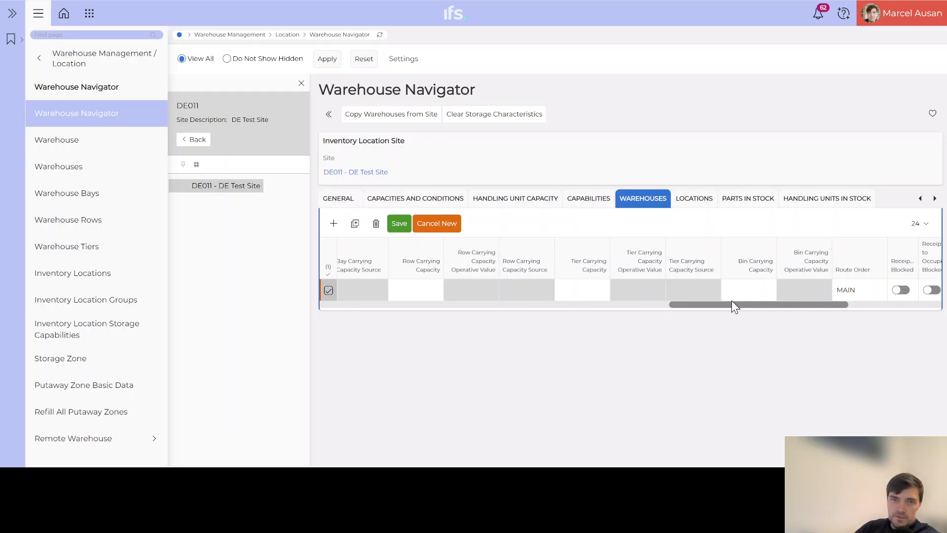
pyautogui.hscroll(3)
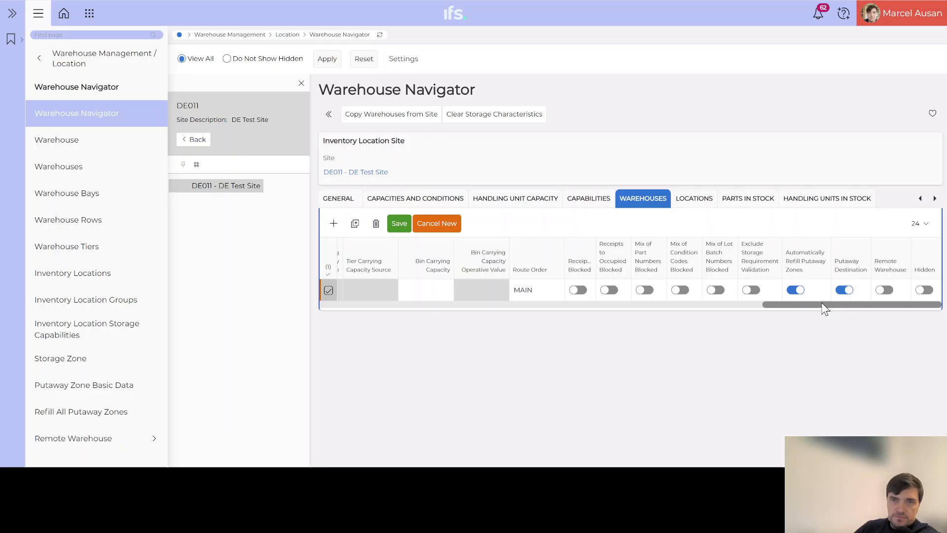
pyautogui.moveTo(858, 308)
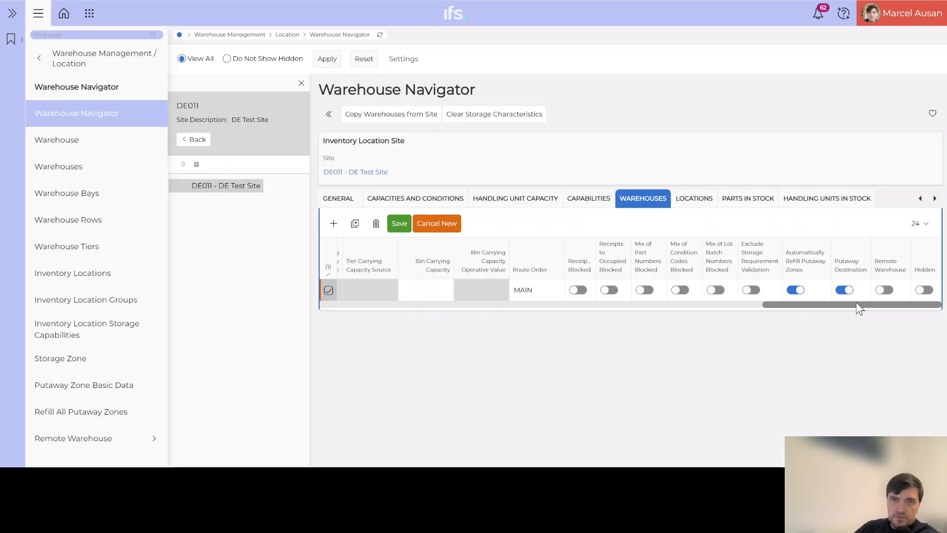
pyautogui.hscroll(-3)
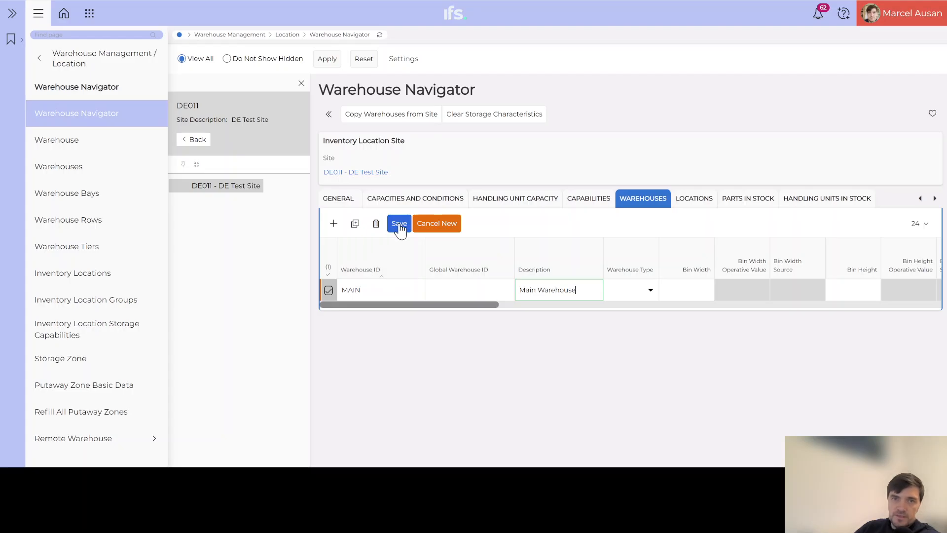
pyautogui.moveTo(400, 230)
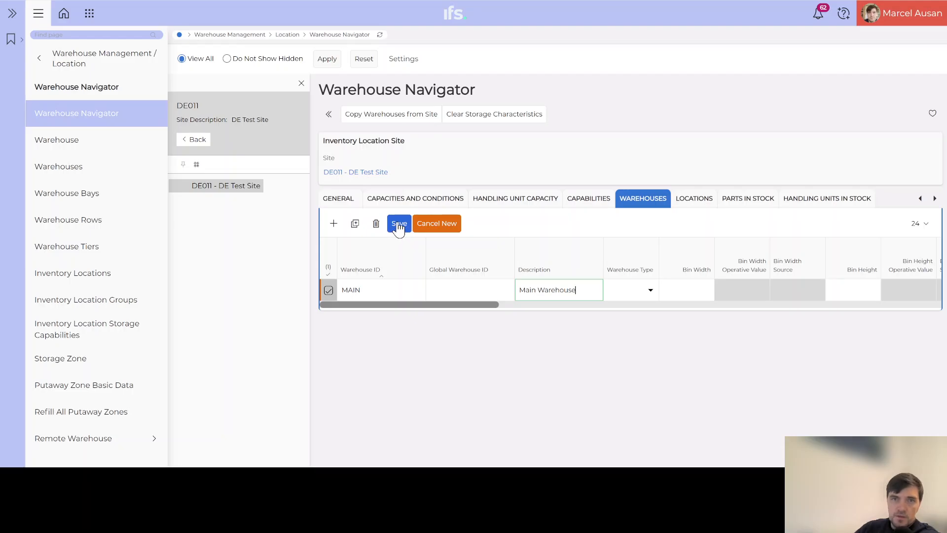
# Save warehouse MAIN (global ID DE011-MAIN) and select it in the navigator tree.
pyautogui.click(398, 223)
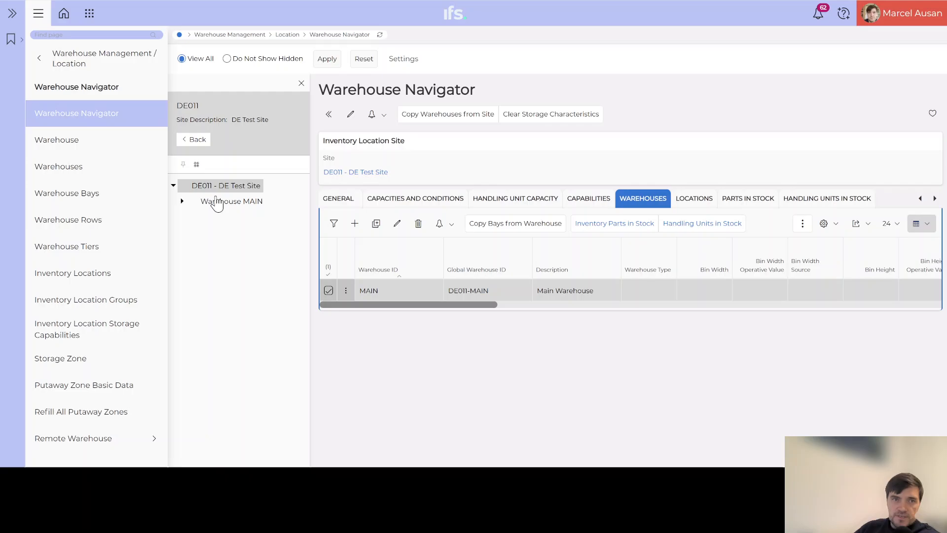
pyautogui.click(181, 201)
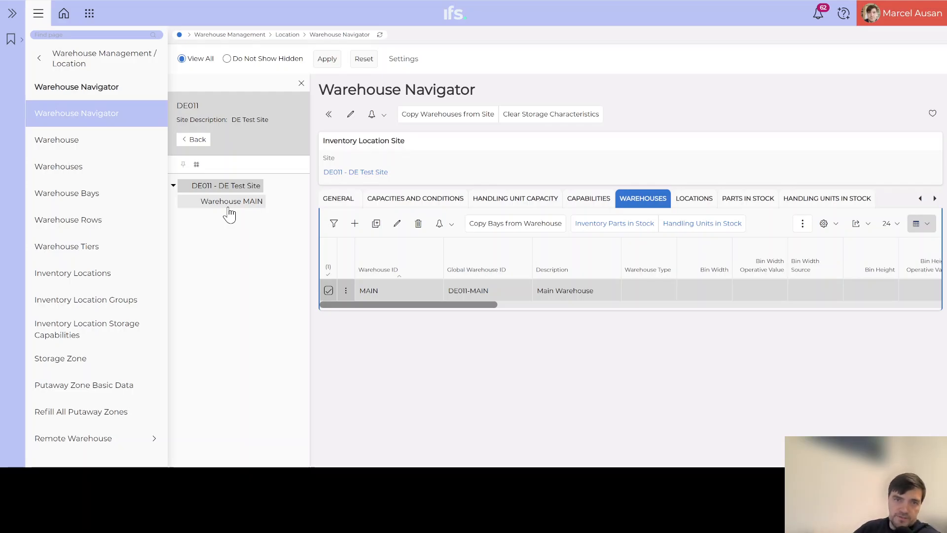
pyautogui.moveTo(231, 243)
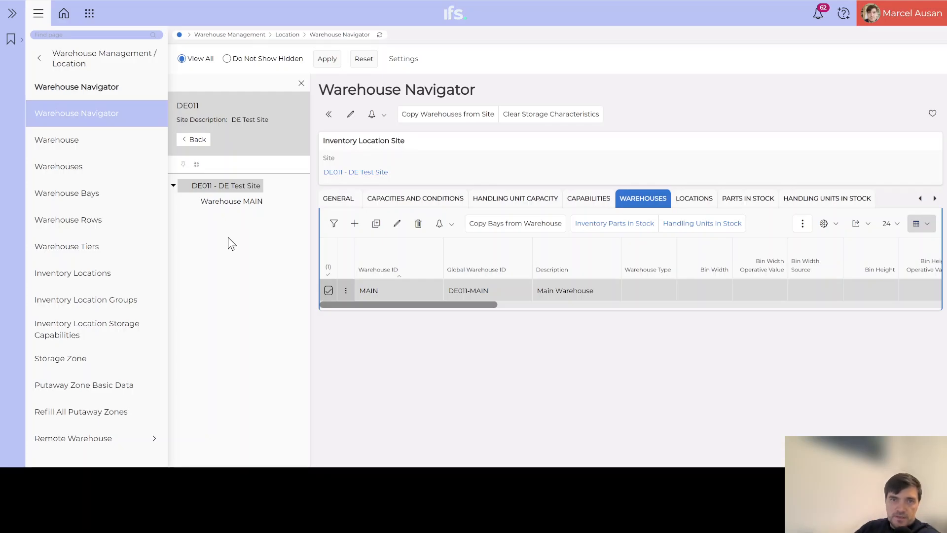
pyautogui.moveTo(239, 247)
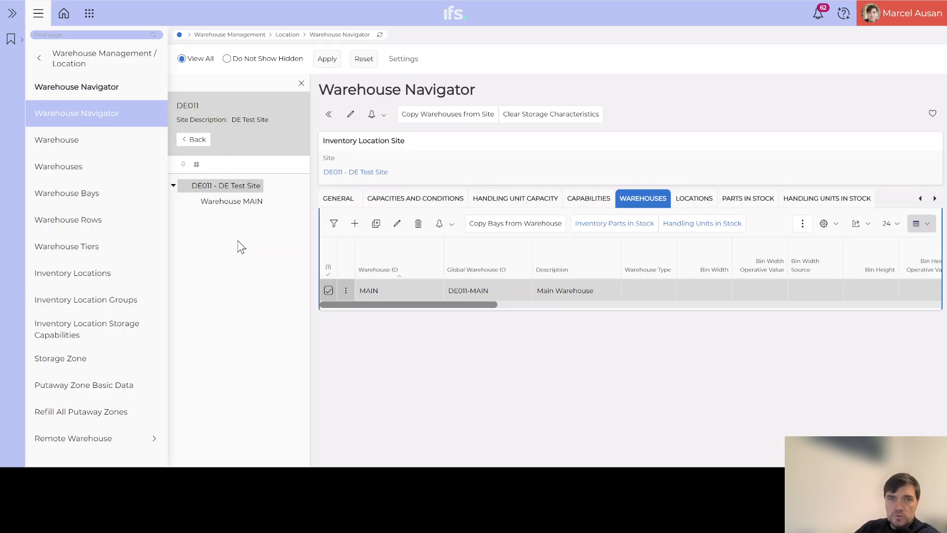
pyautogui.moveTo(602, 324)
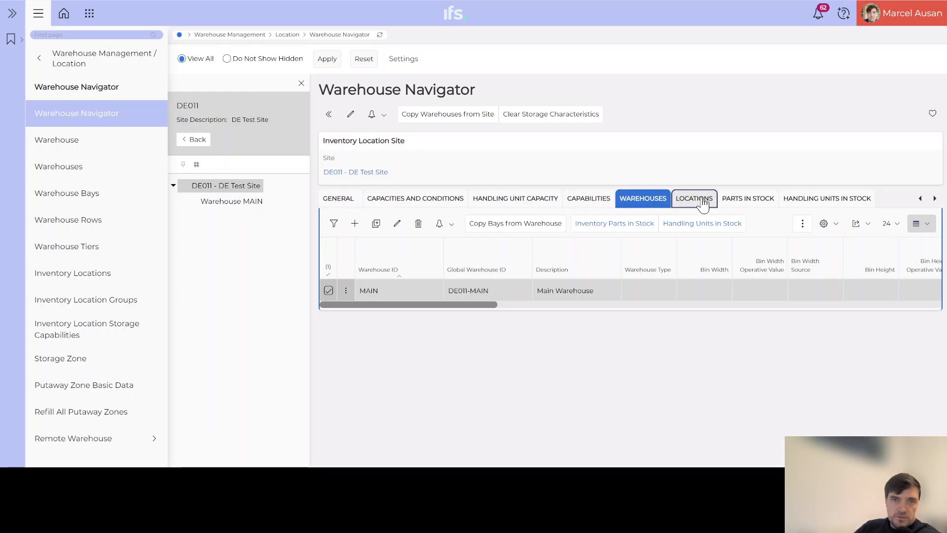
# Show site DE011's empty Locations list in Table View.
pyautogui.click(694, 198)
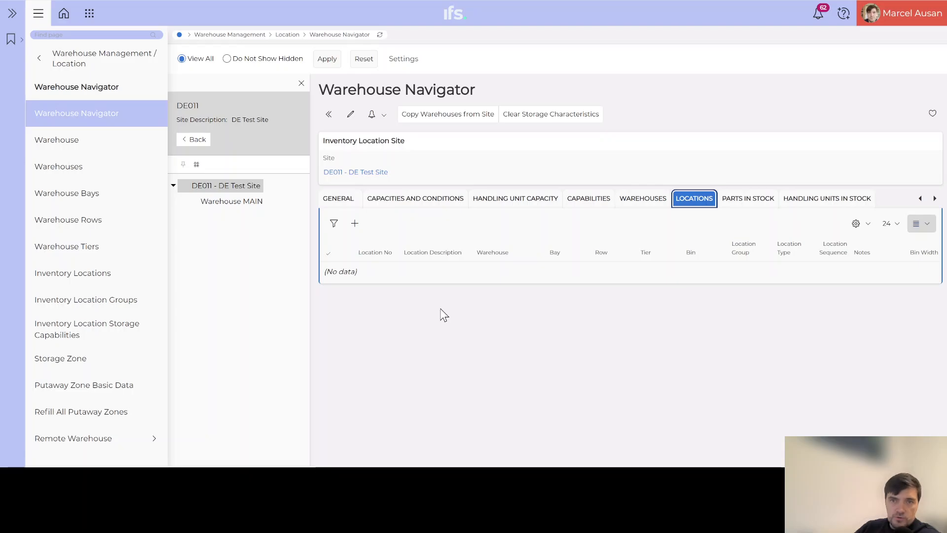
pyautogui.click(920, 223)
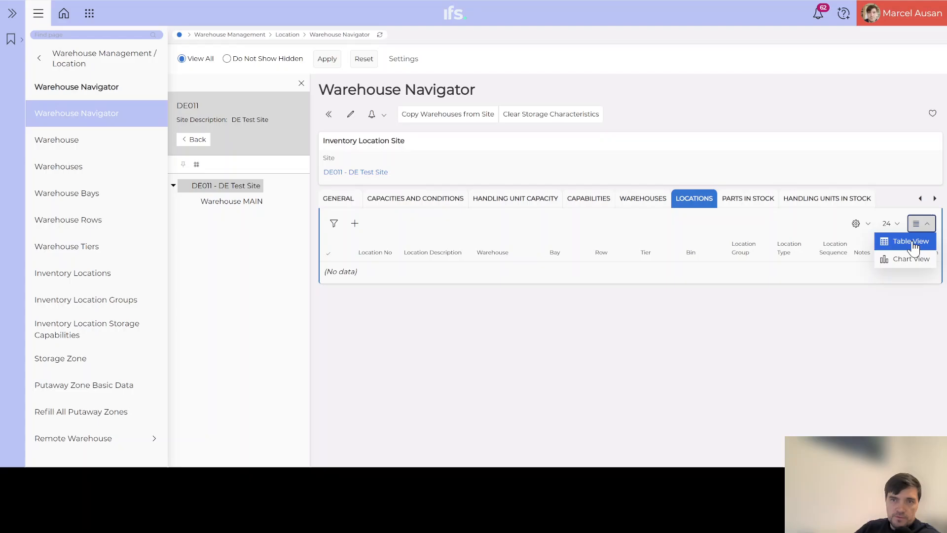
pyautogui.click(906, 241)
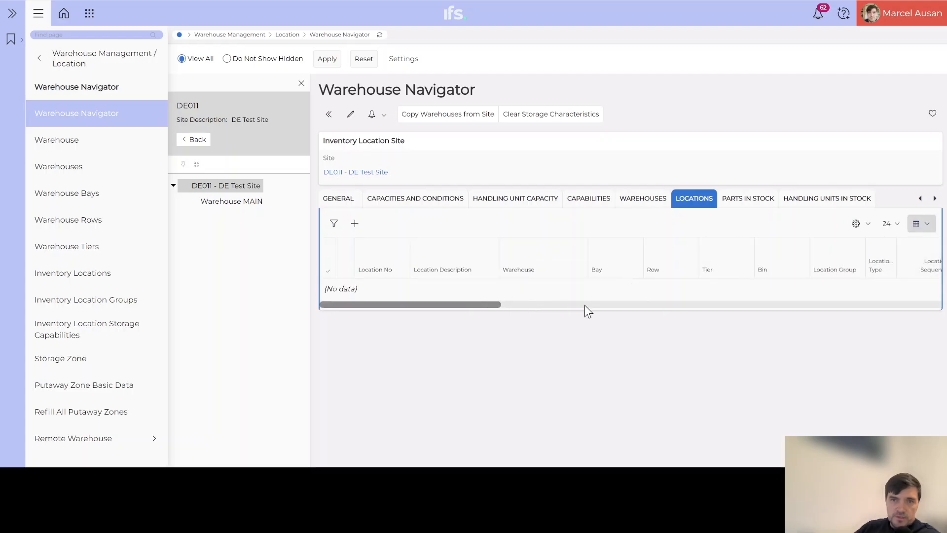
pyautogui.moveTo(450, 320)
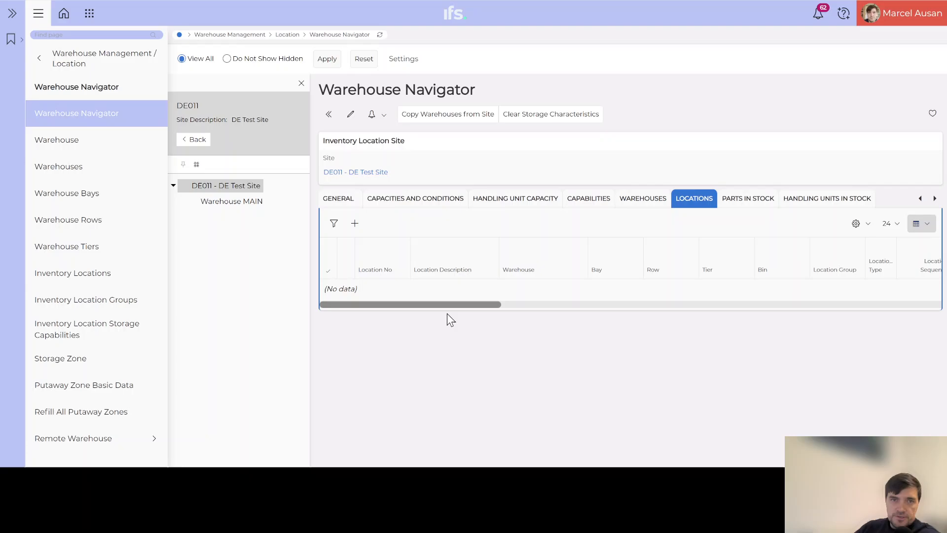
pyautogui.moveTo(434, 385)
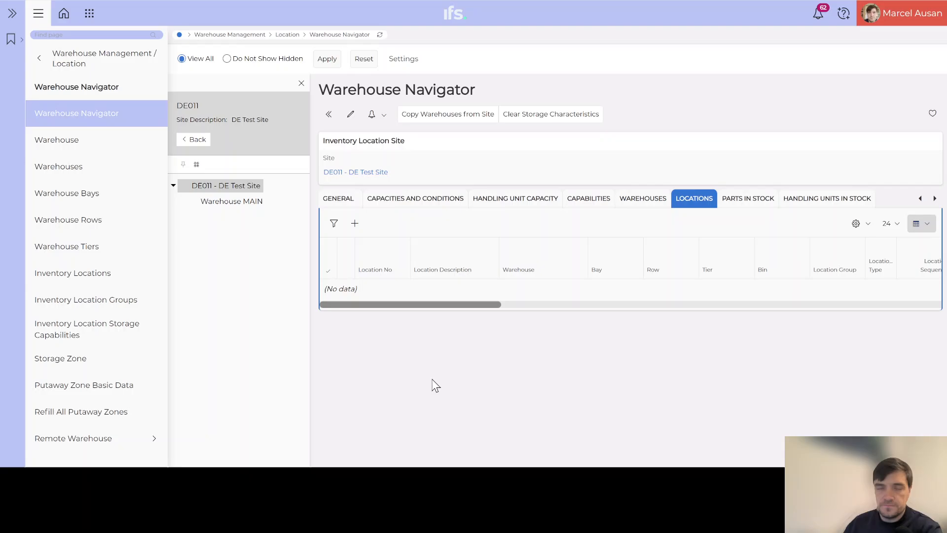
pyautogui.moveTo(452, 320)
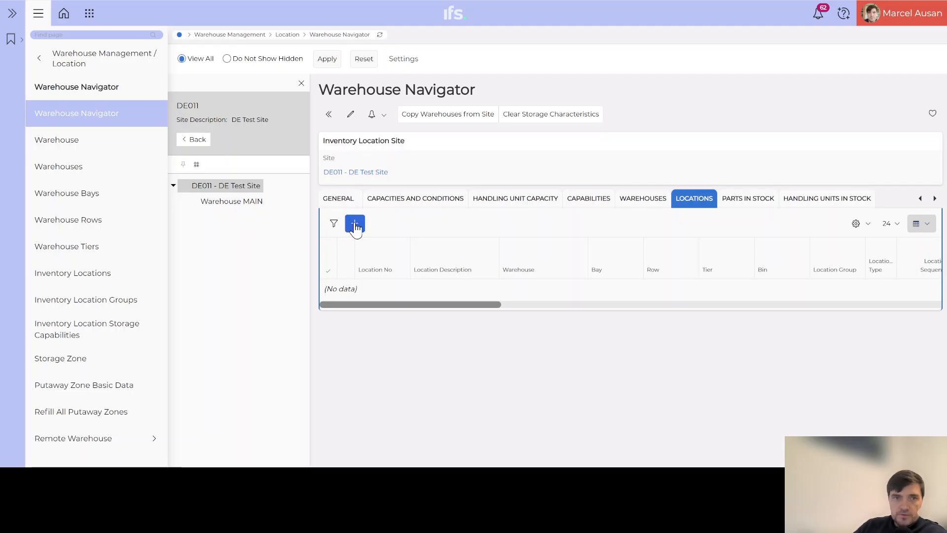
pyautogui.click(355, 223)
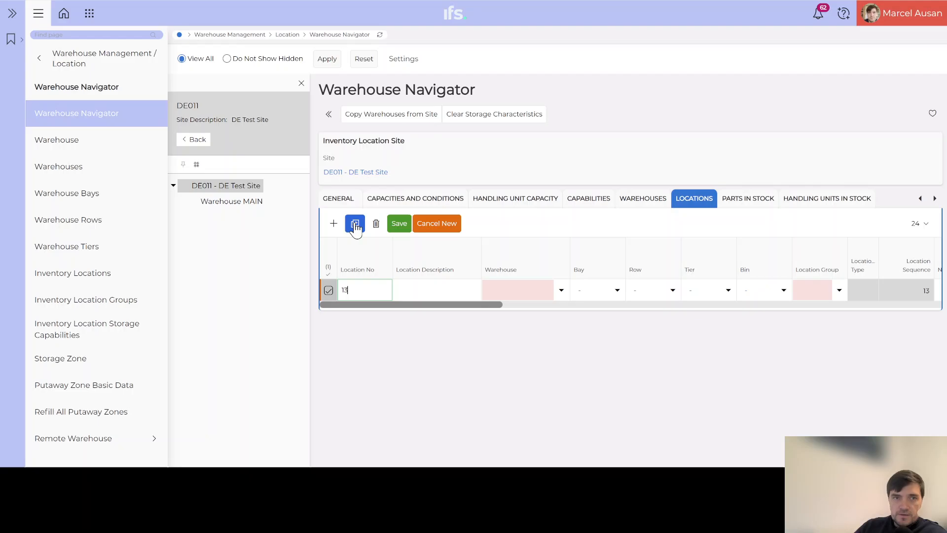
pyautogui.click(435, 223)
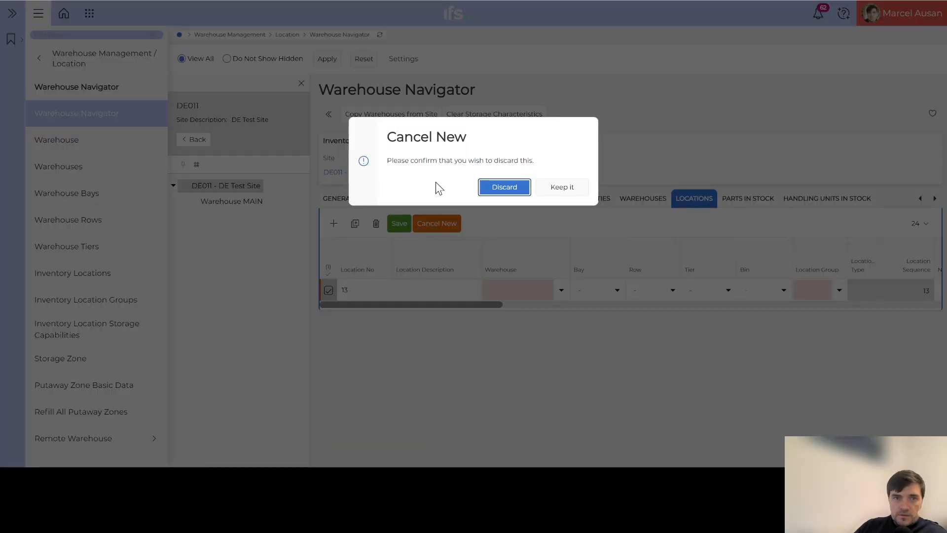
pyautogui.click(504, 187)
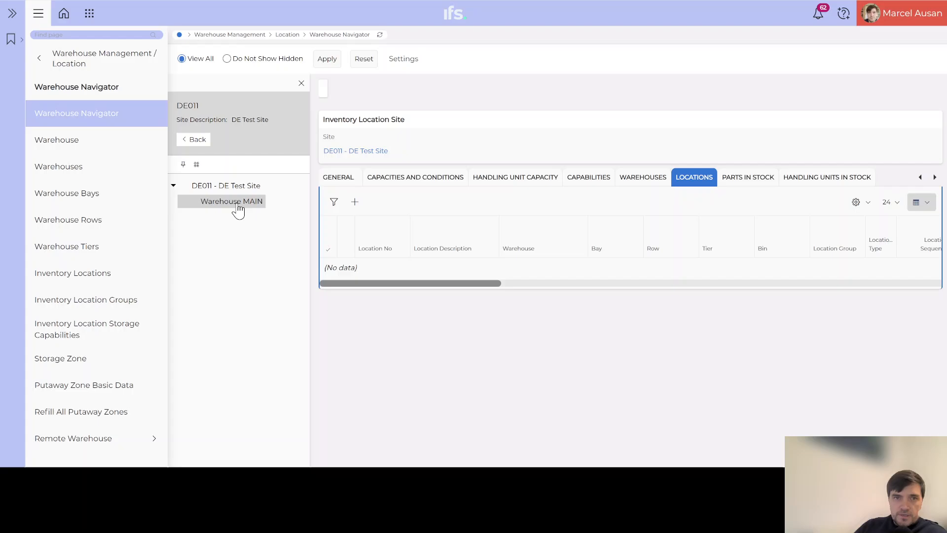
pyautogui.moveTo(690, 188)
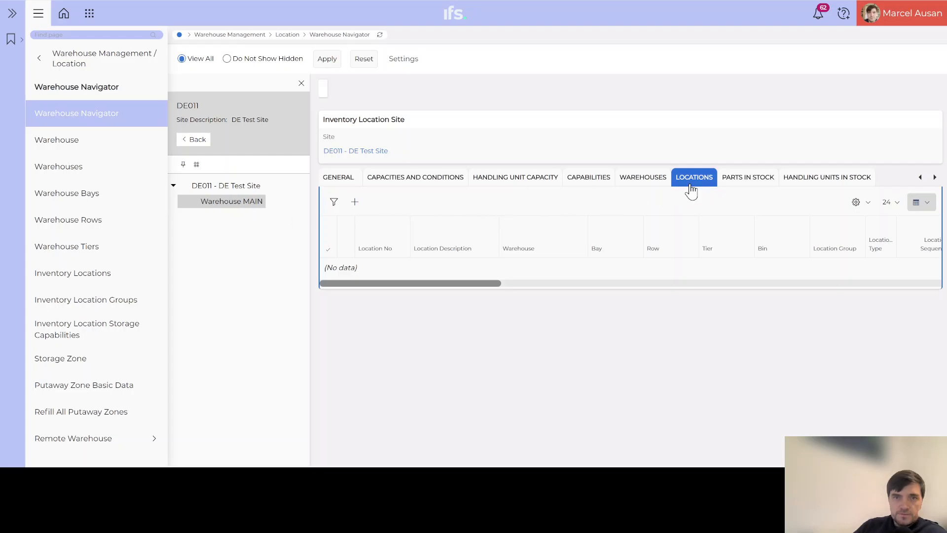
# Fill the new location as ARRIVAL, description Arrival Zone, with location group ARR.
pyautogui.click(231, 201)
pyautogui.write('14')
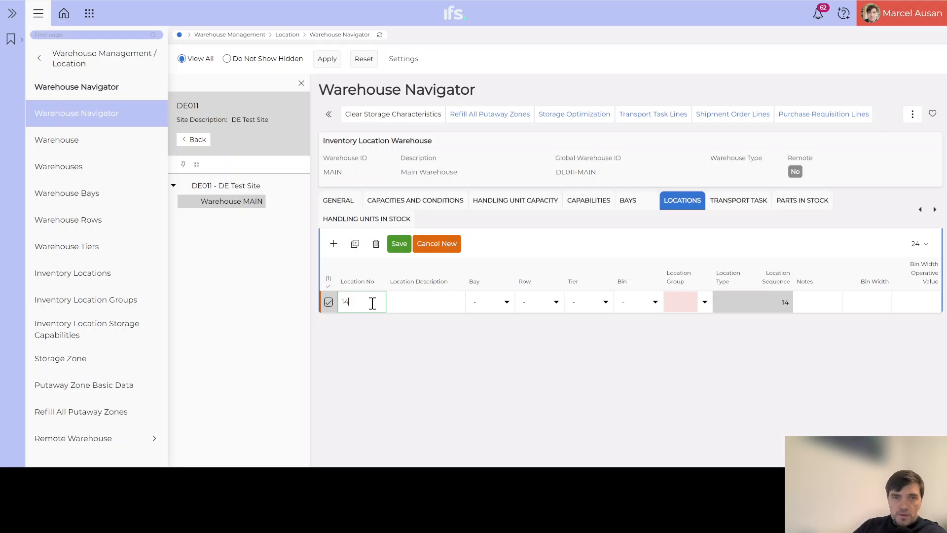
pyautogui.moveTo(359, 315)
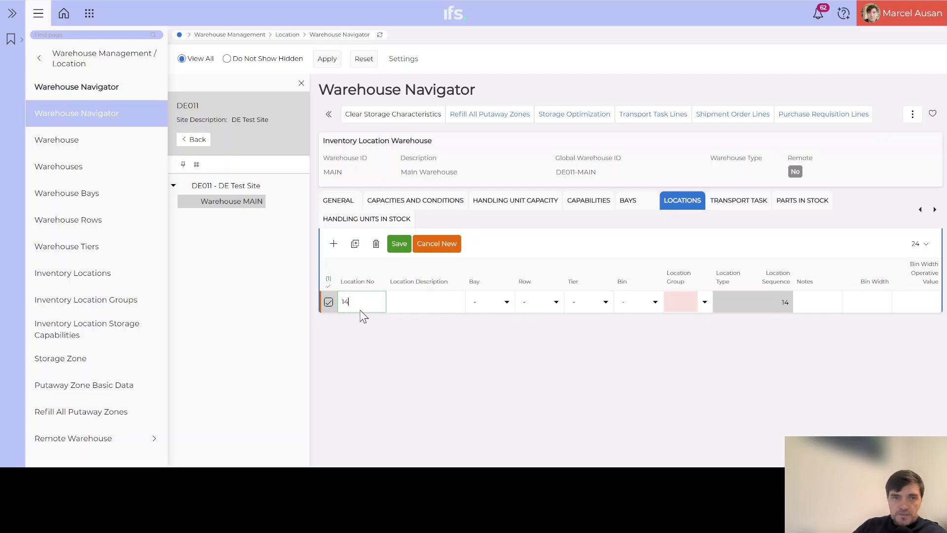
pyautogui.doubleClick(345, 302)
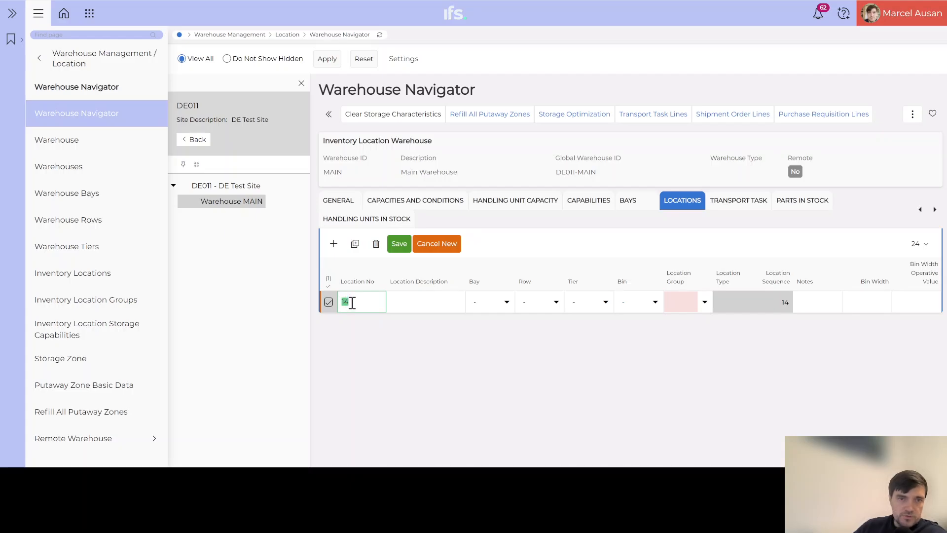
pyautogui.moveTo(489, 313)
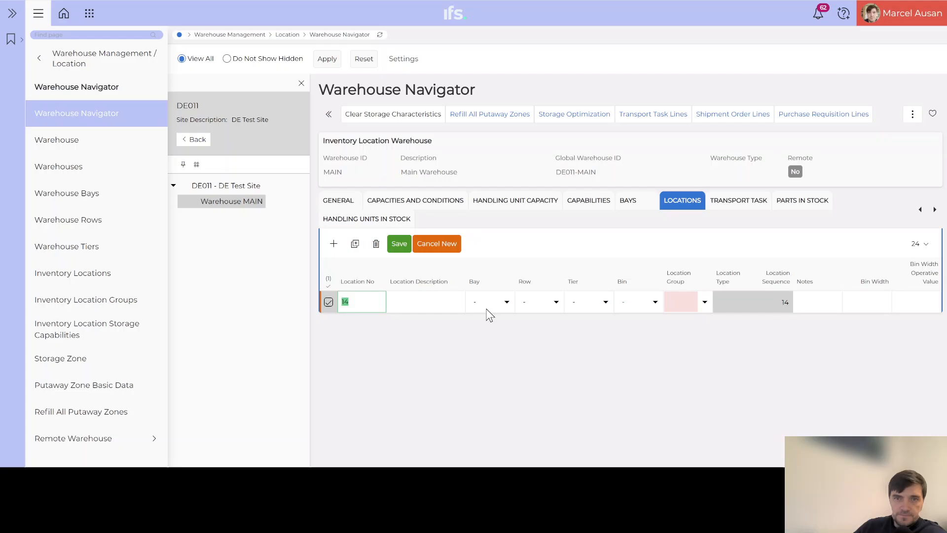
pyautogui.moveTo(649, 314)
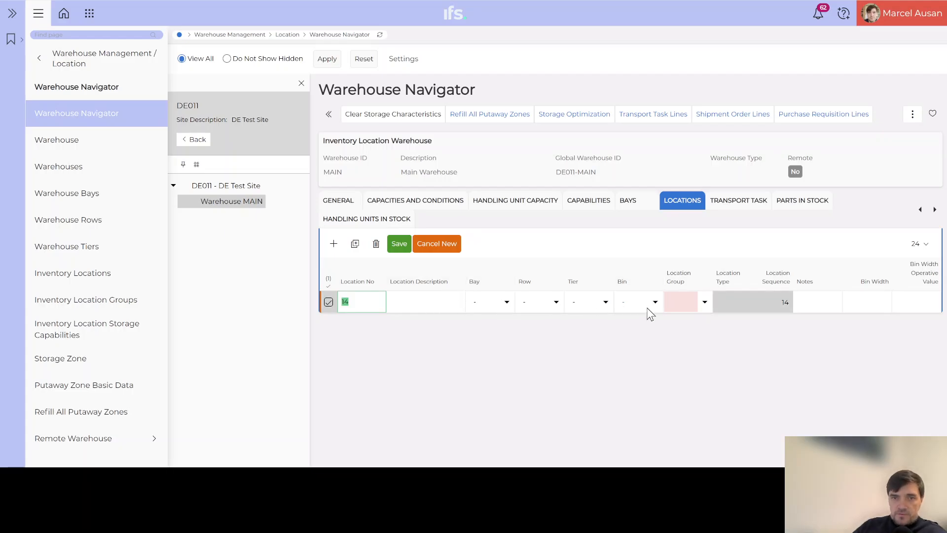
pyautogui.click(704, 301)
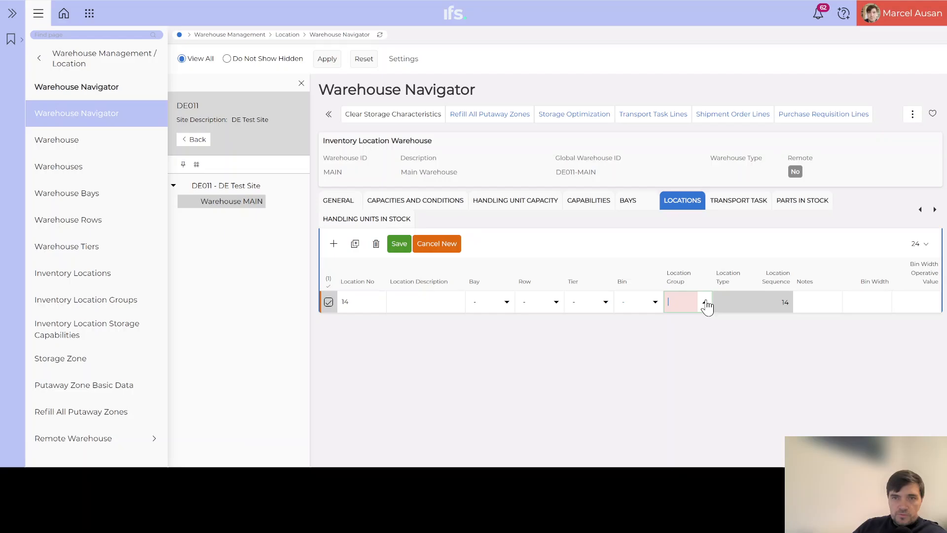
pyautogui.click(707, 302)
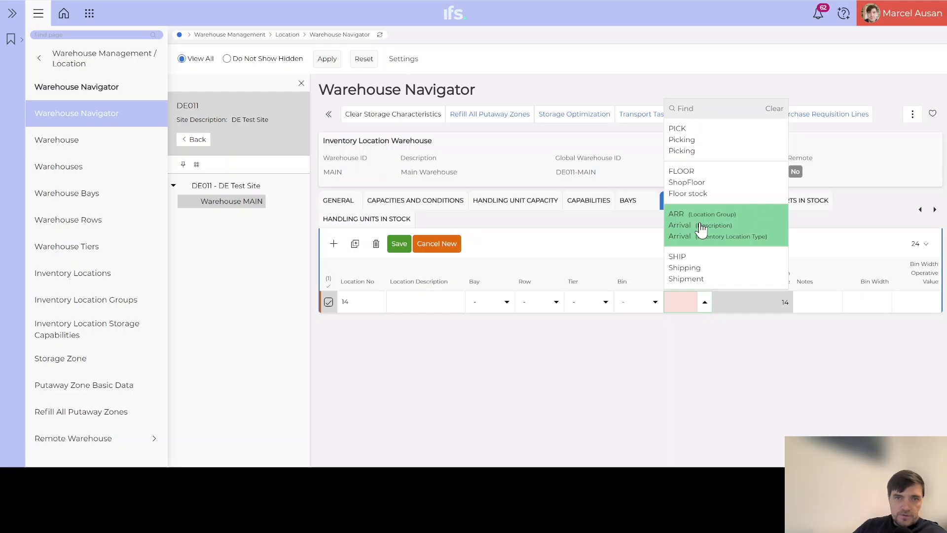
pyautogui.click(676, 213)
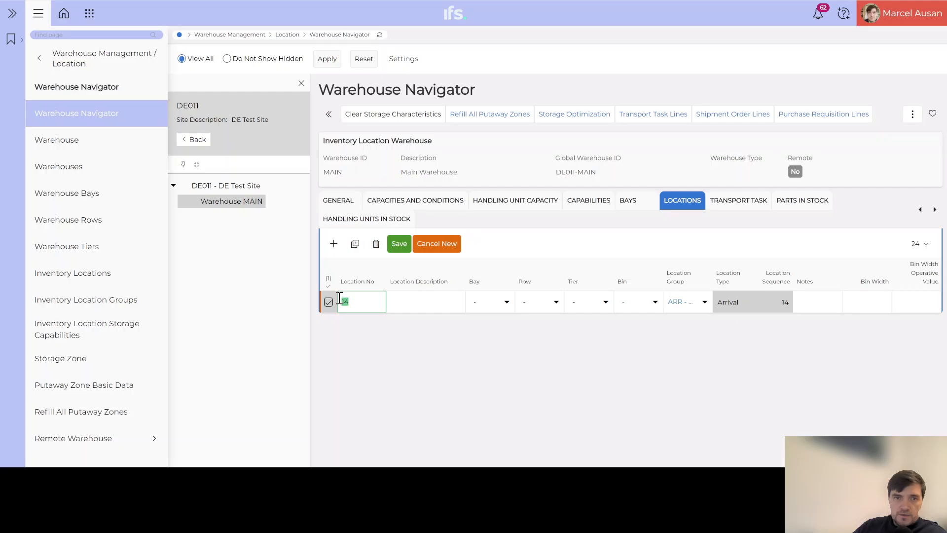
pyautogui.write('ARRIV')
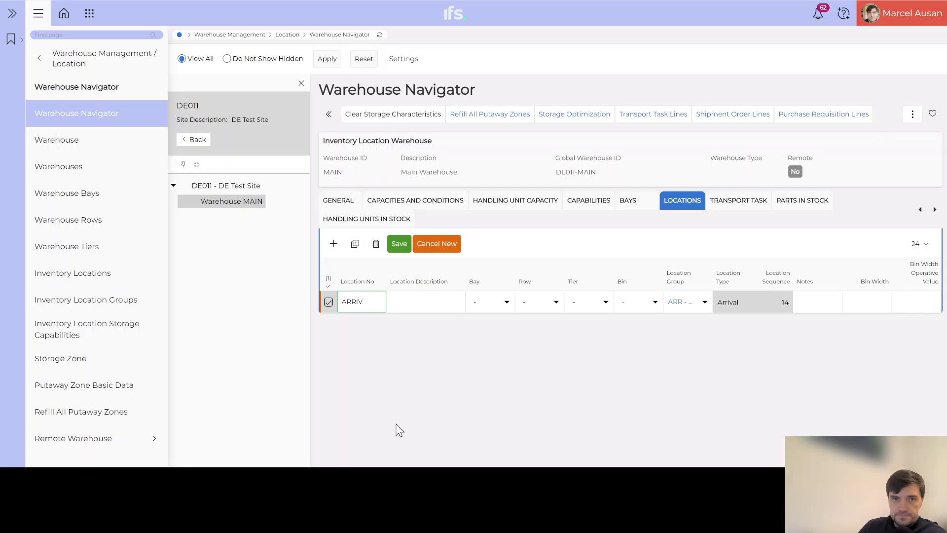
pyautogui.write('AL')
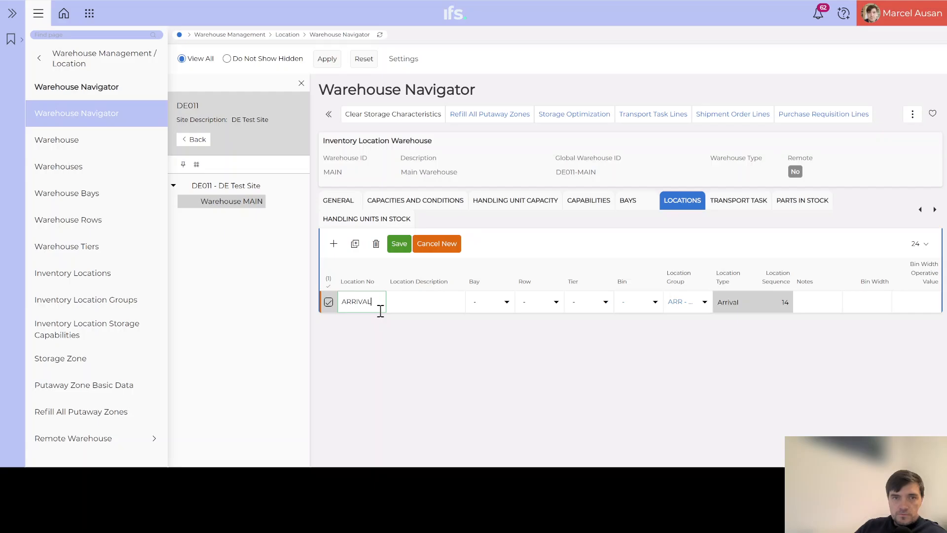
pyautogui.click(425, 302)
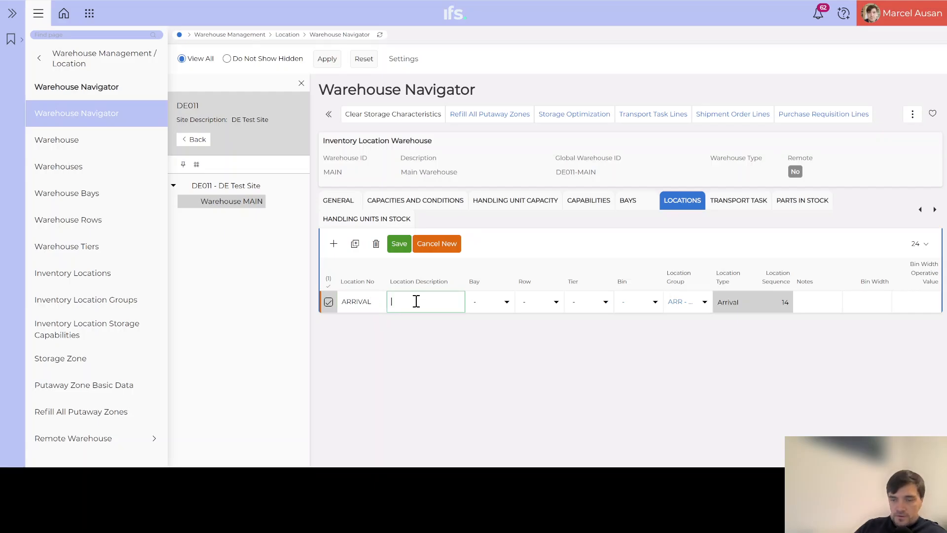
pyautogui.write('Arrival')
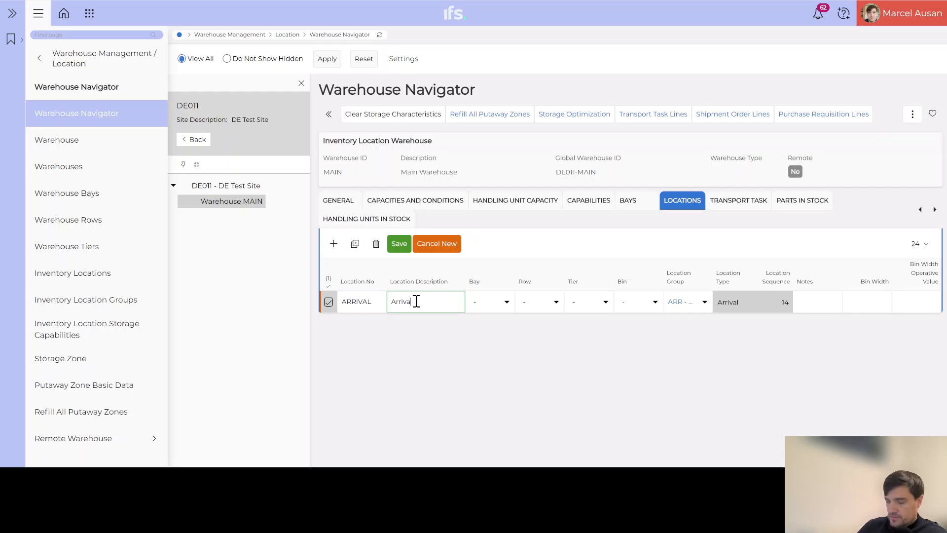
pyautogui.write('Zone')
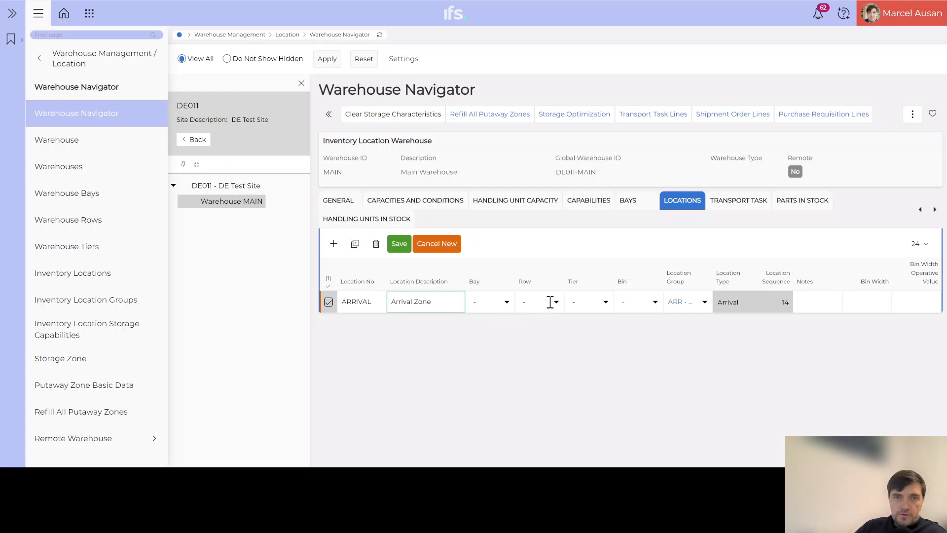
pyautogui.moveTo(540, 288)
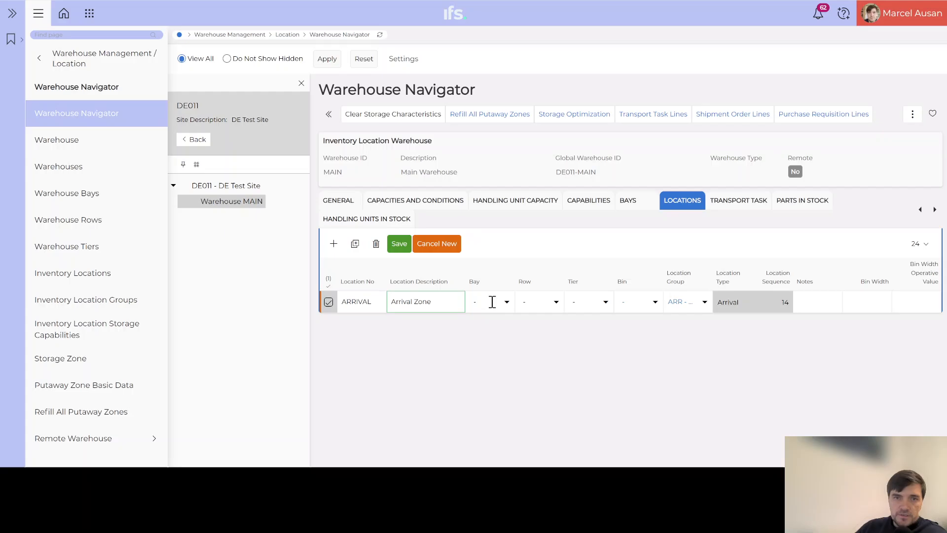
# Set the ARRIVAL location to bay 100, row 200 and tier 3.
pyautogui.click(489, 302)
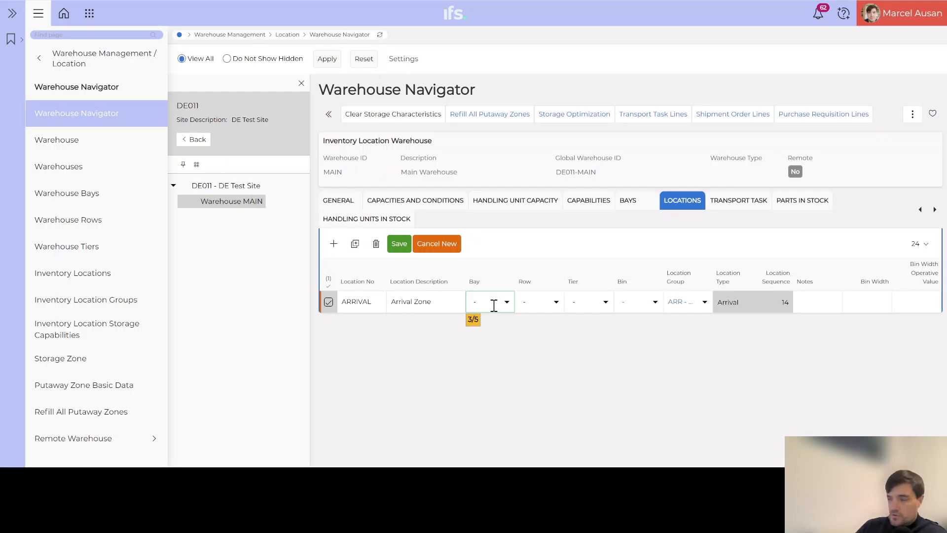
pyautogui.click(506, 302)
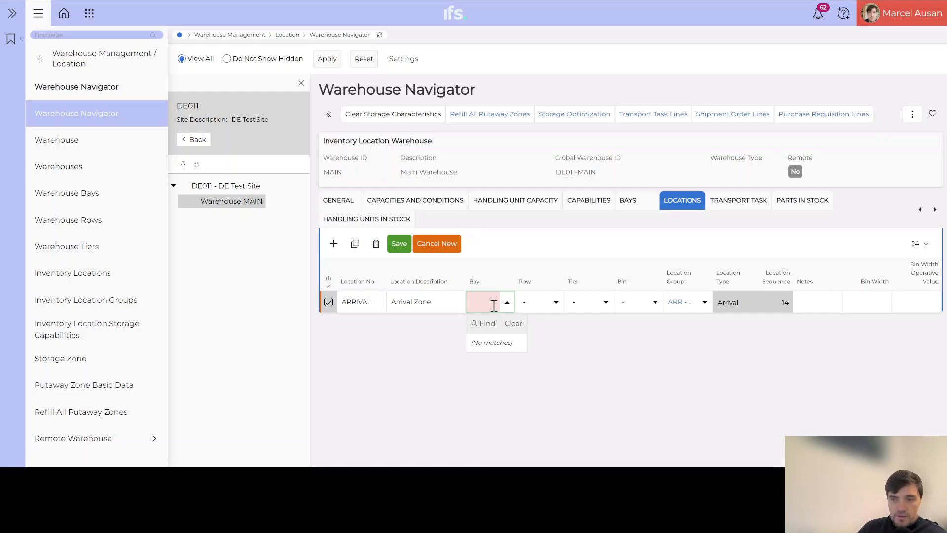
pyautogui.write('100')
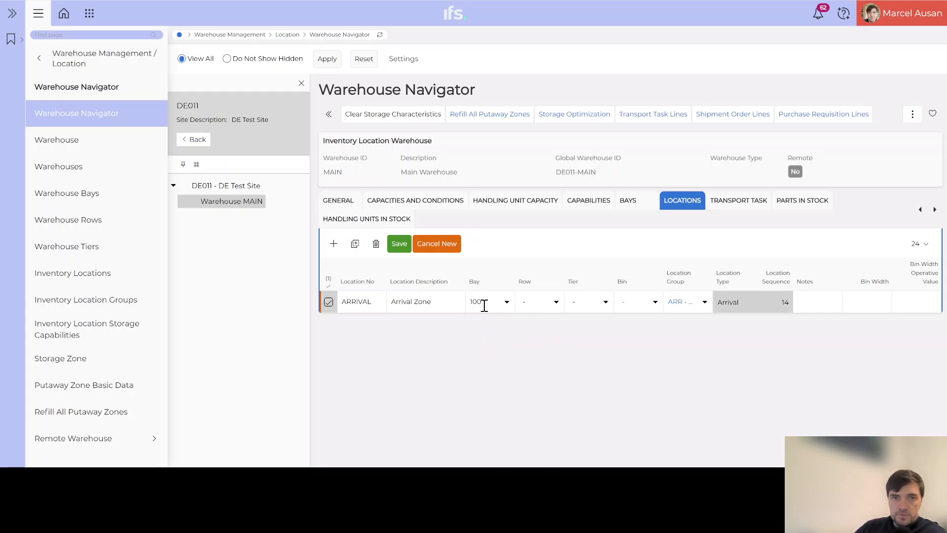
pyautogui.click(534, 302)
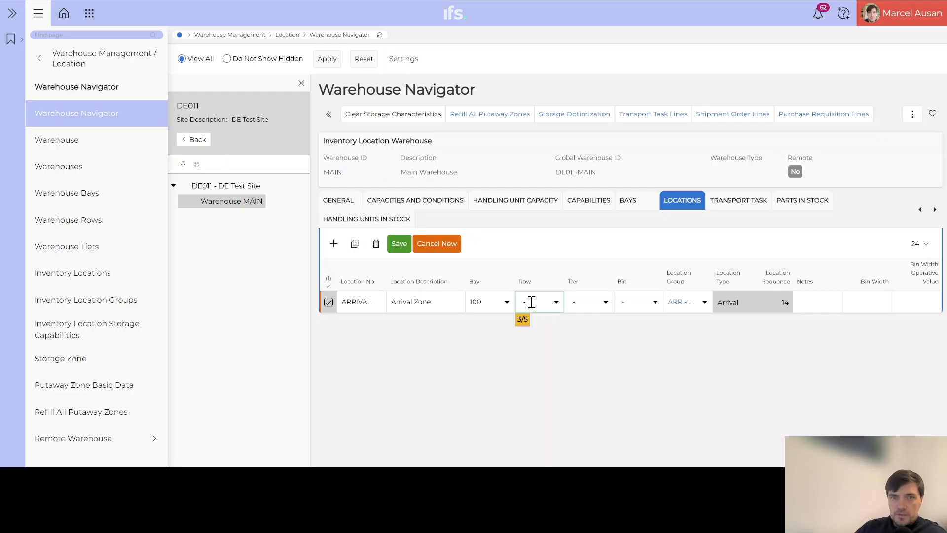
pyautogui.click(555, 302)
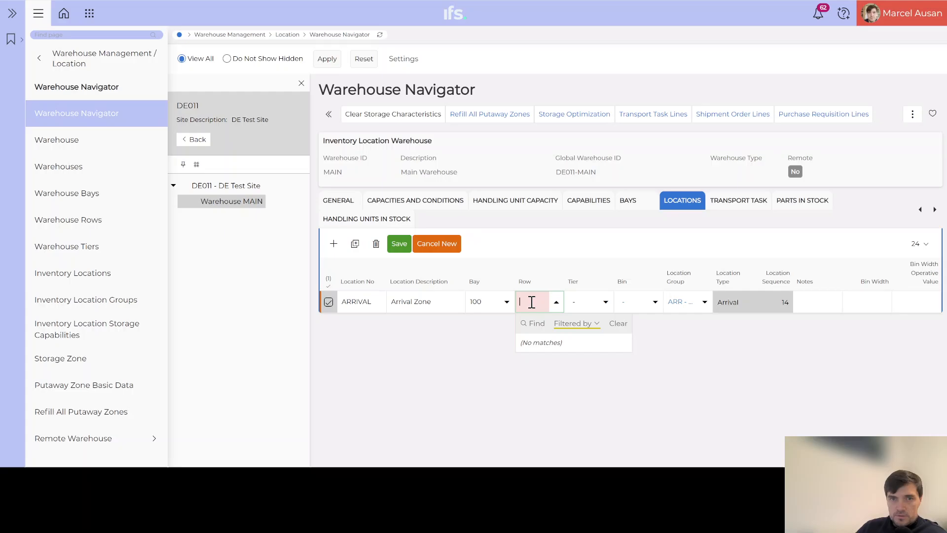
pyautogui.write('200')
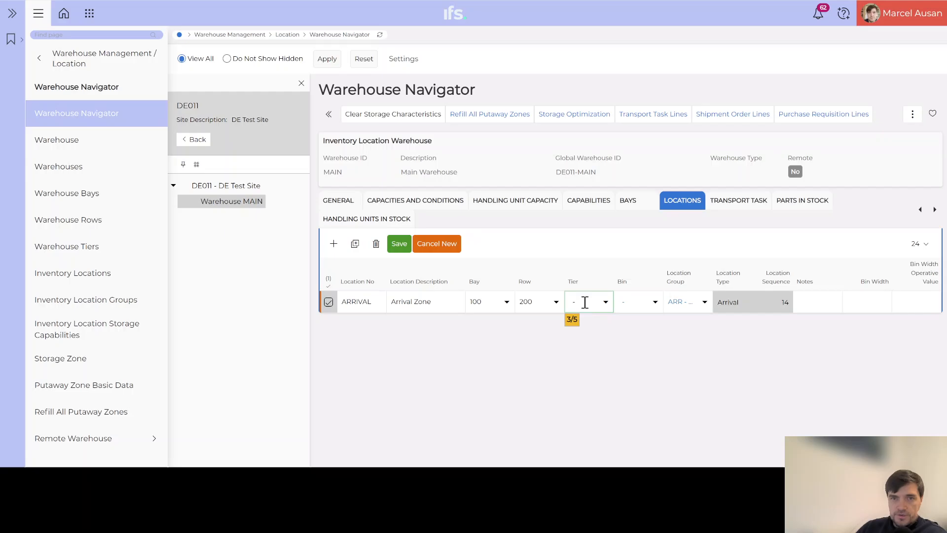
pyautogui.click(587, 302)
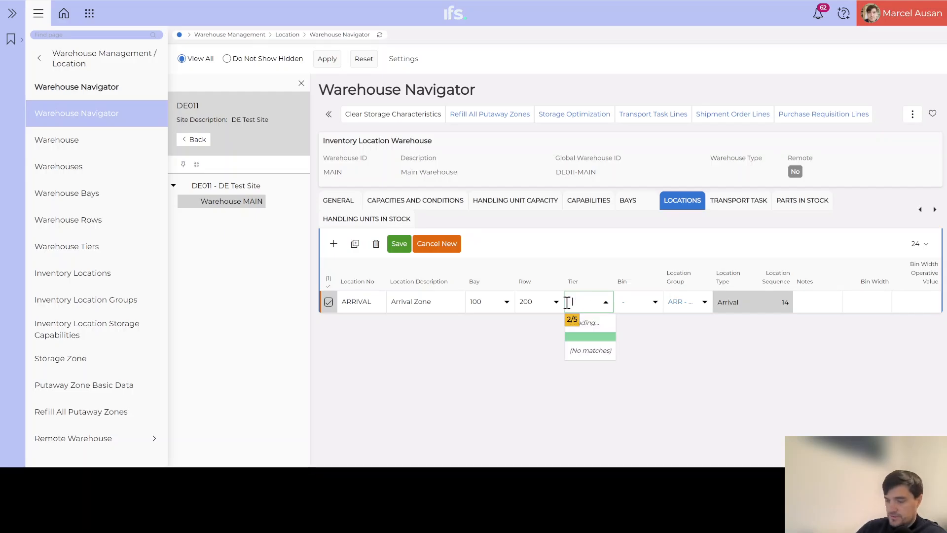
pyautogui.write('3')
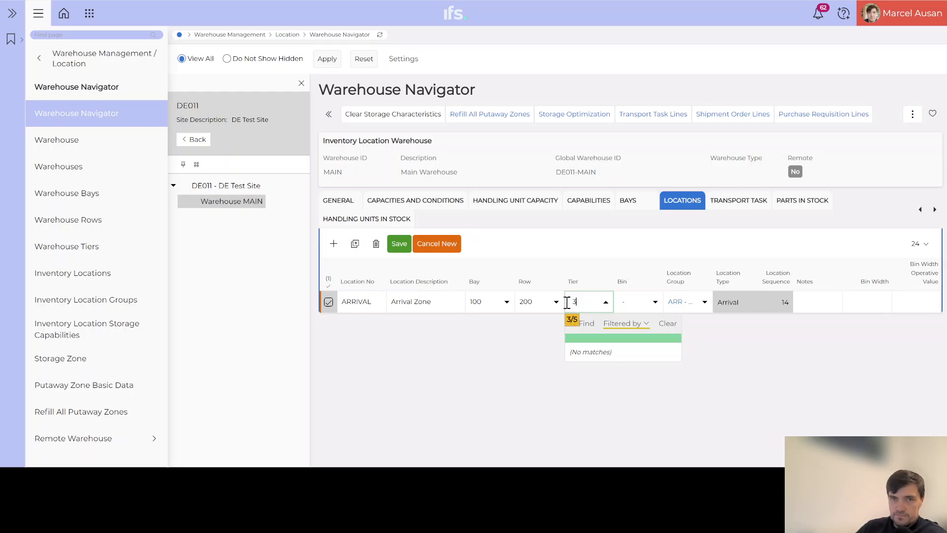
pyautogui.click(775, 346)
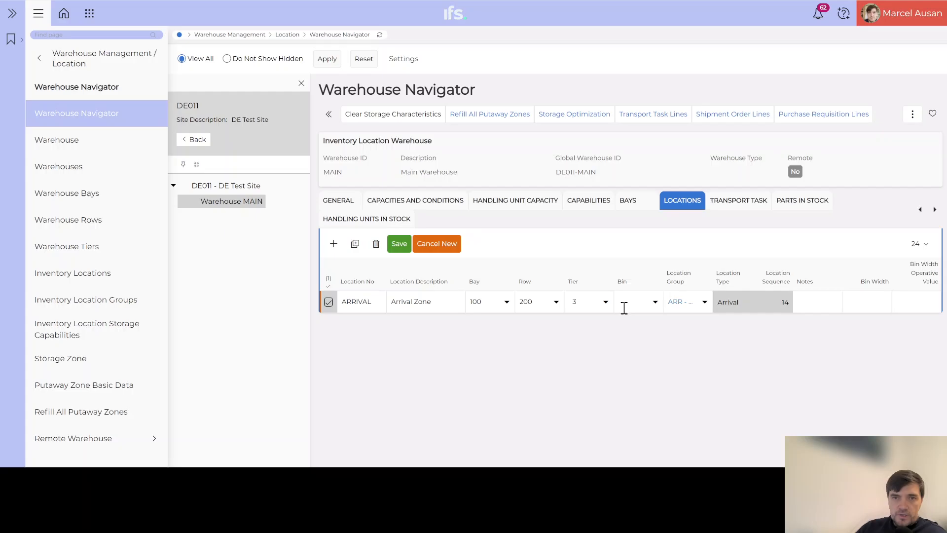
# Recheck the tier value and save the ARRIVAL location under warehouse MAIN.
pyautogui.click(398, 244)
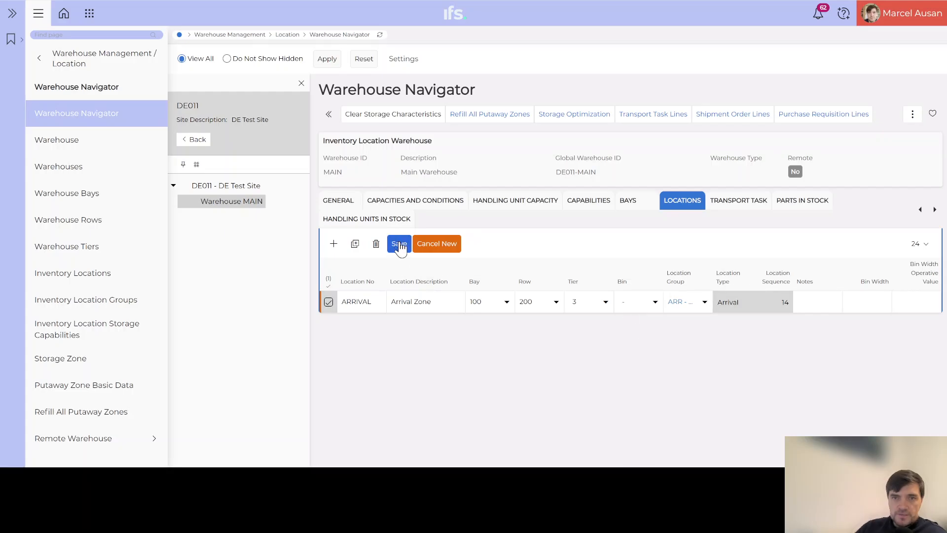
pyautogui.click(399, 243)
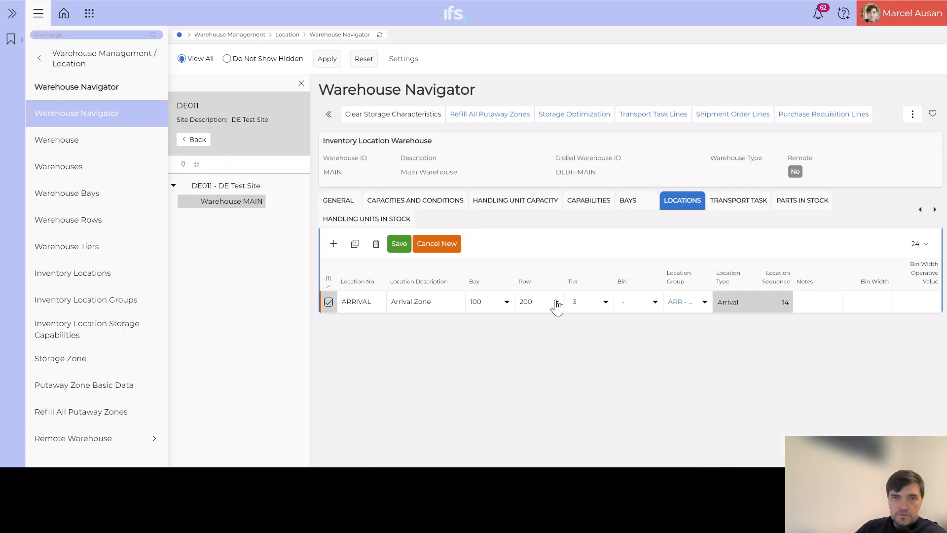
pyautogui.click(580, 302)
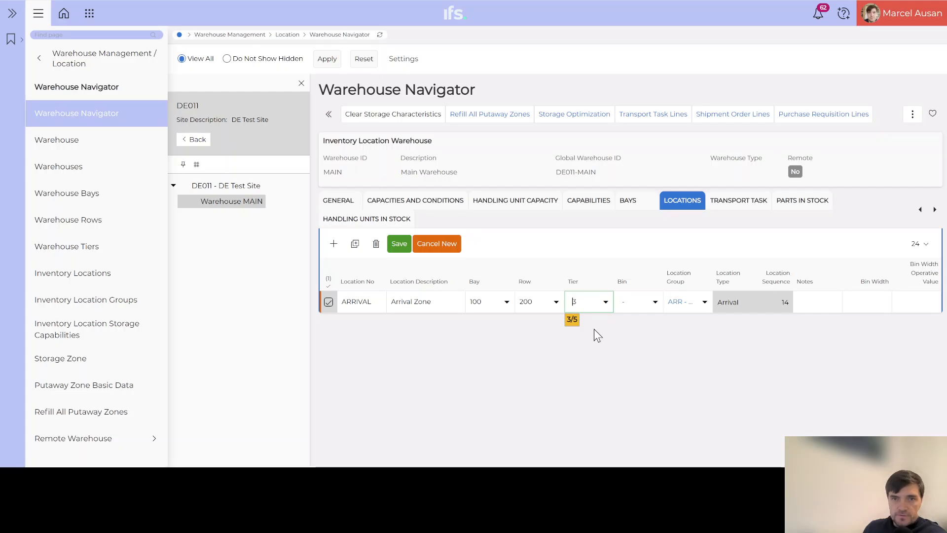
pyautogui.click(605, 302)
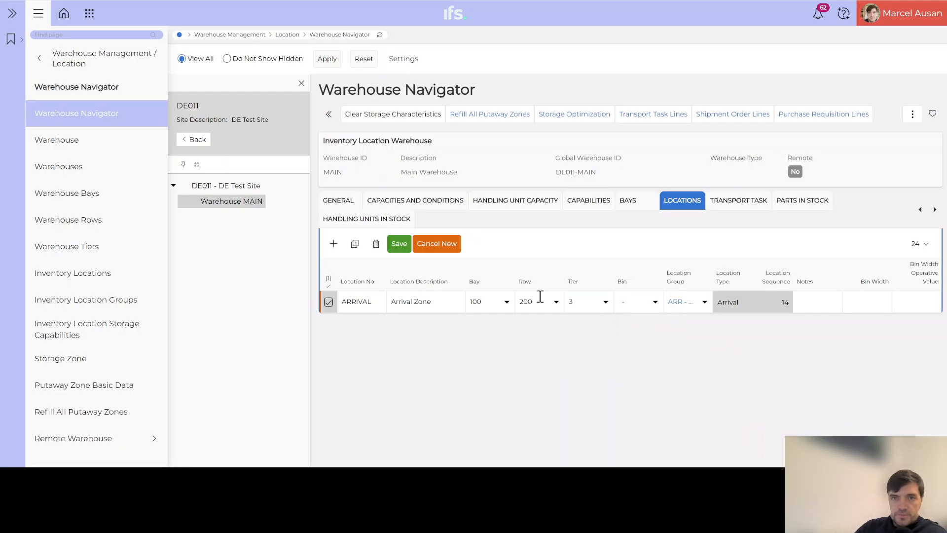
pyautogui.click(399, 243)
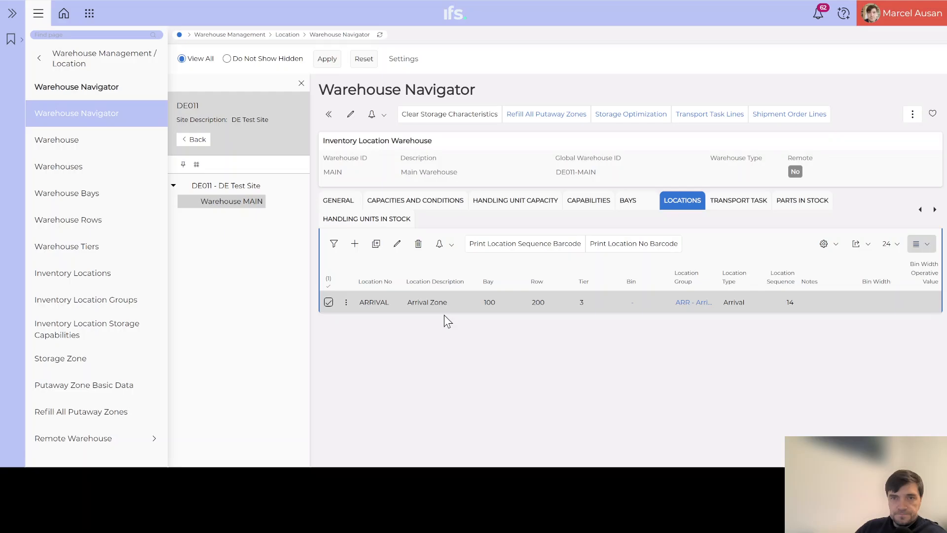
pyautogui.moveTo(400, 302)
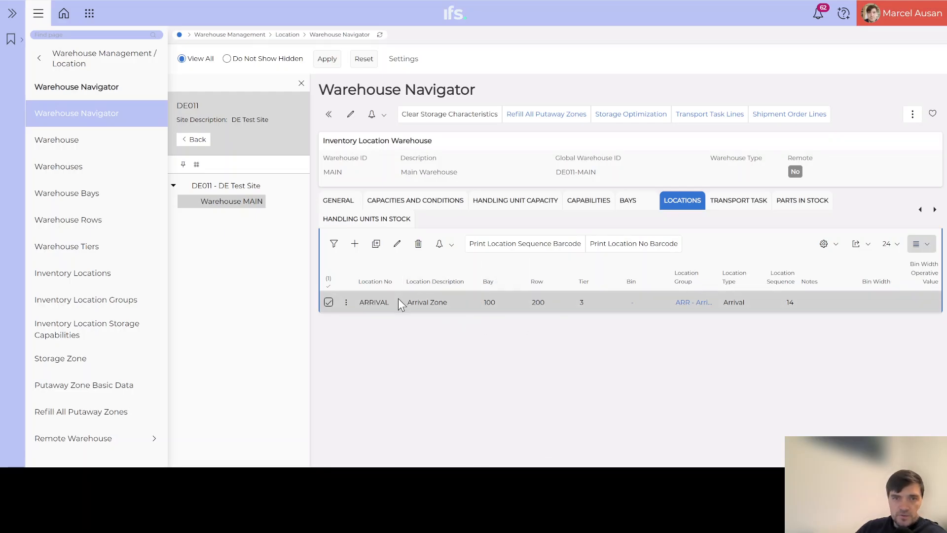
pyautogui.moveTo(455, 314)
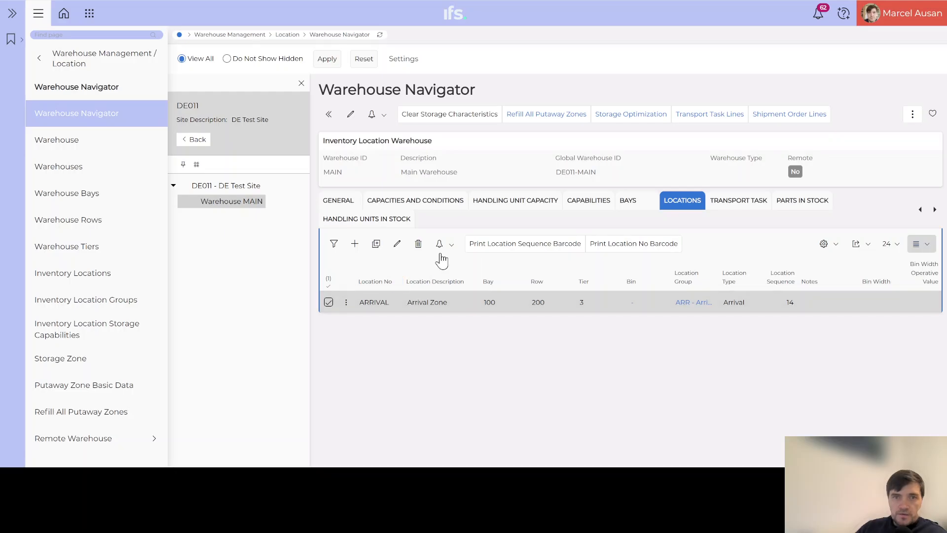
# Add a new blank location line above ARRIVAL for warehouse MAIN.
pyautogui.click(633, 244)
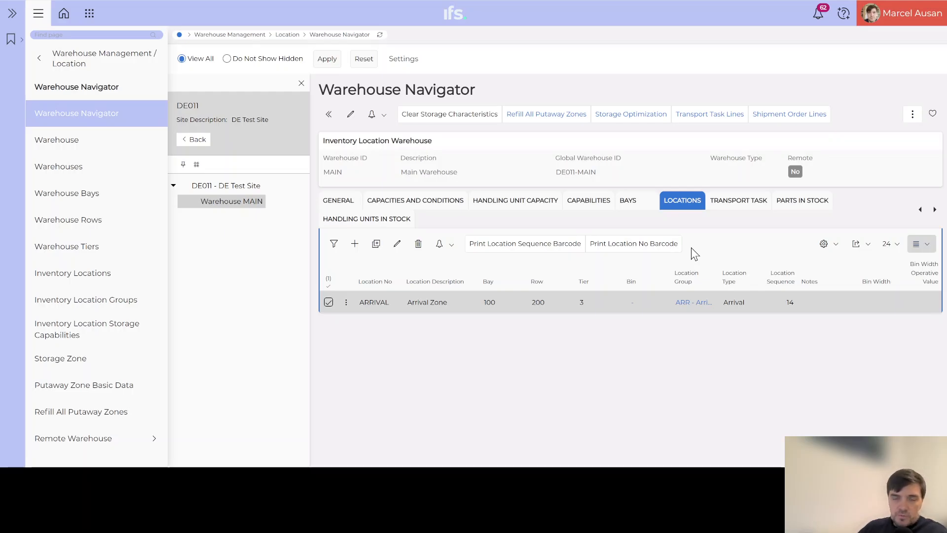
pyautogui.moveTo(444, 260)
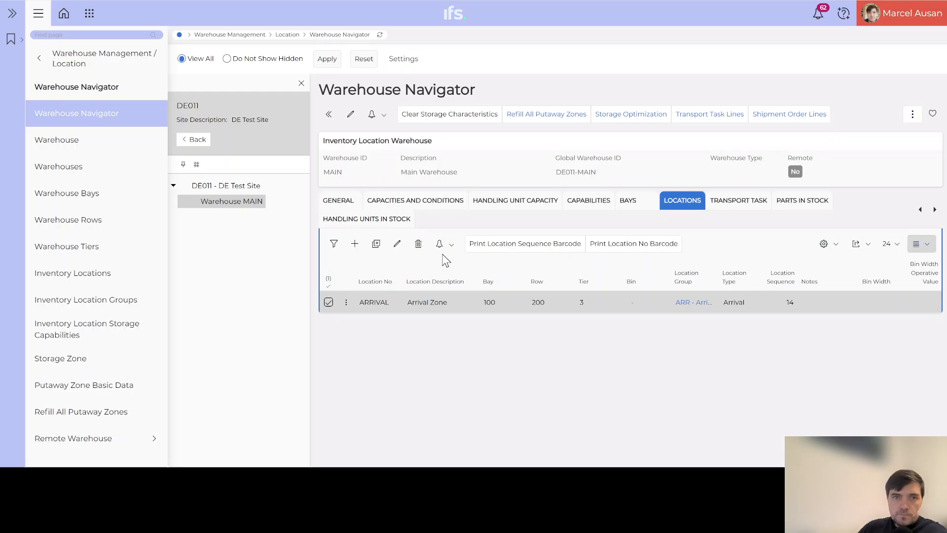
pyautogui.click(356, 244)
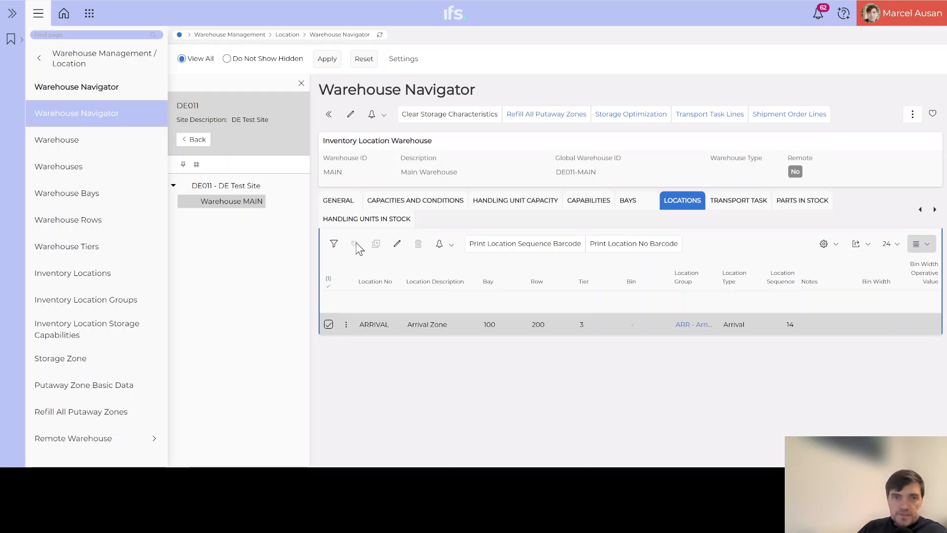
pyautogui.click(355, 243)
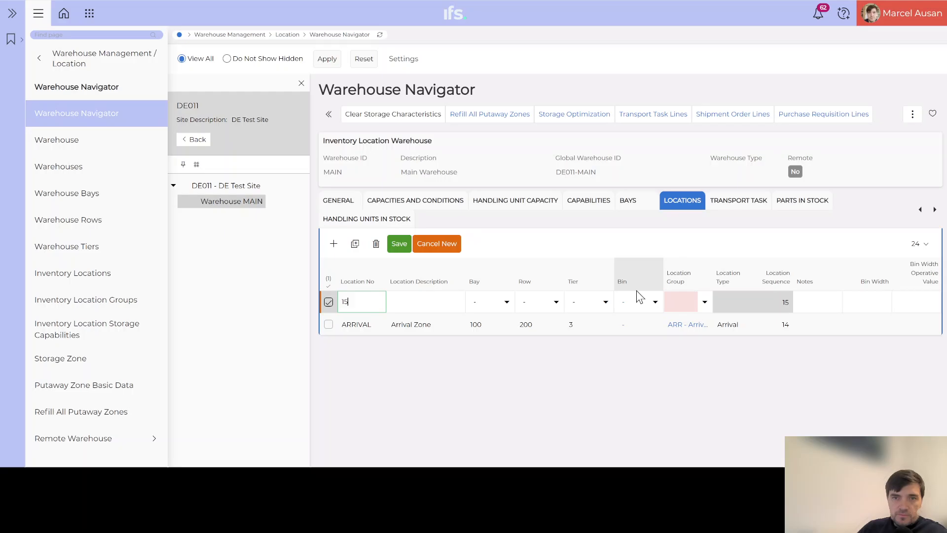
# Fill the new location as SHIPPING, description Shipping Area, with location group SHIP.
pyautogui.click(704, 302)
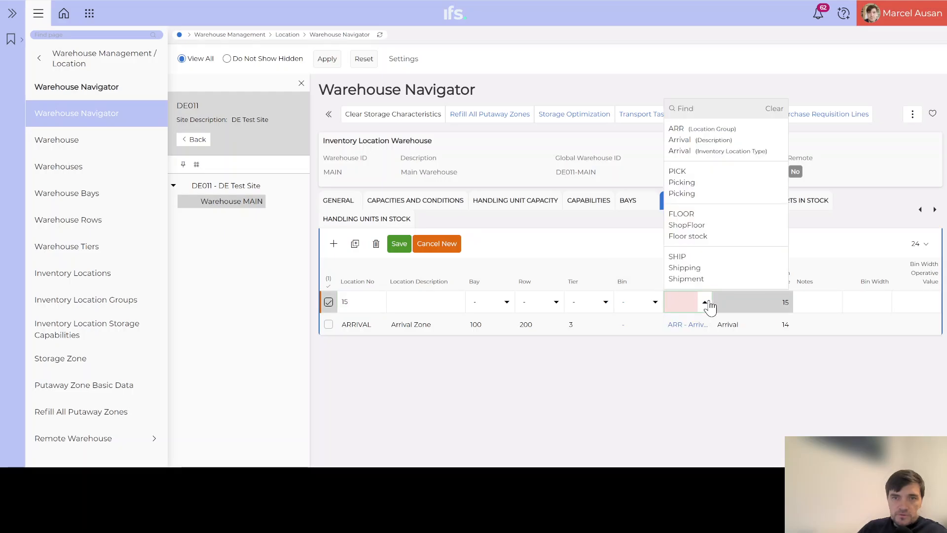
pyautogui.moveTo(686, 268)
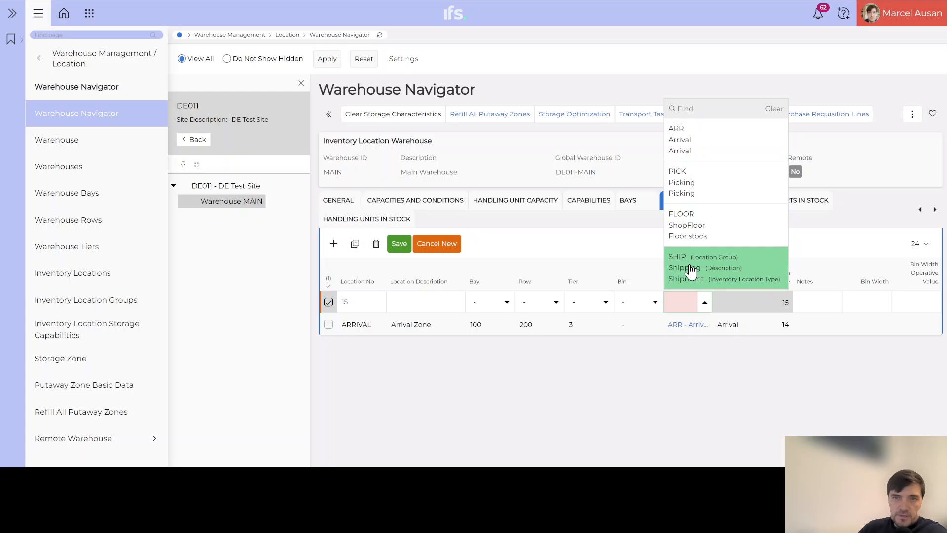
pyautogui.click(683, 257)
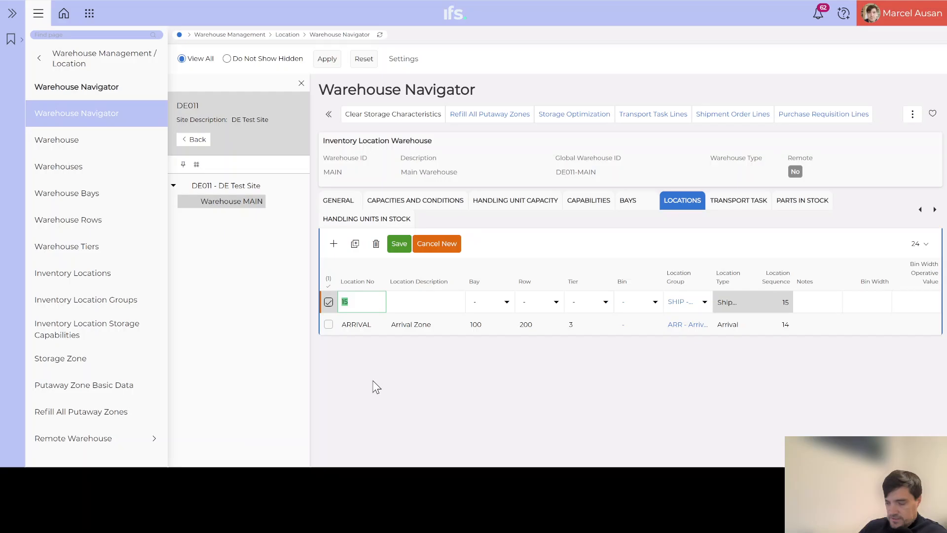
pyautogui.write('SHIPPING')
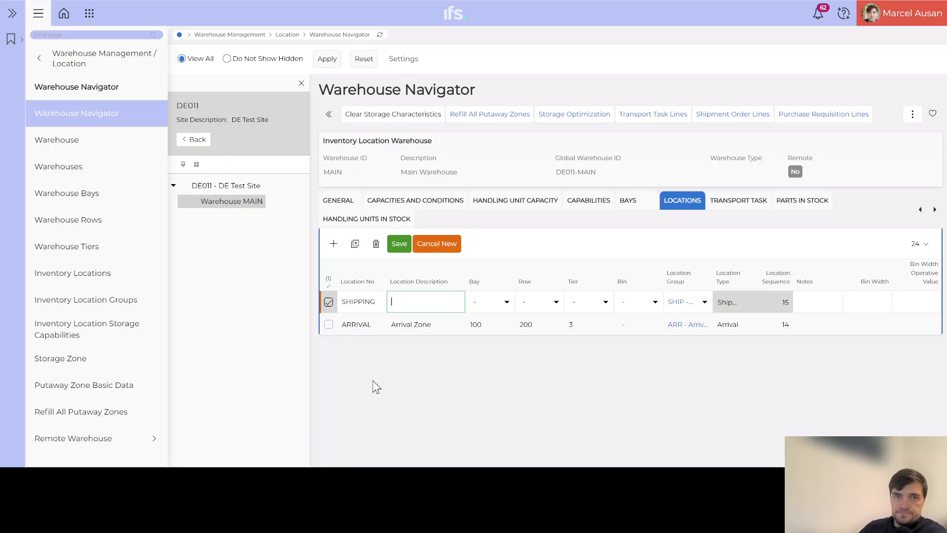
pyautogui.write('Shipping Area')
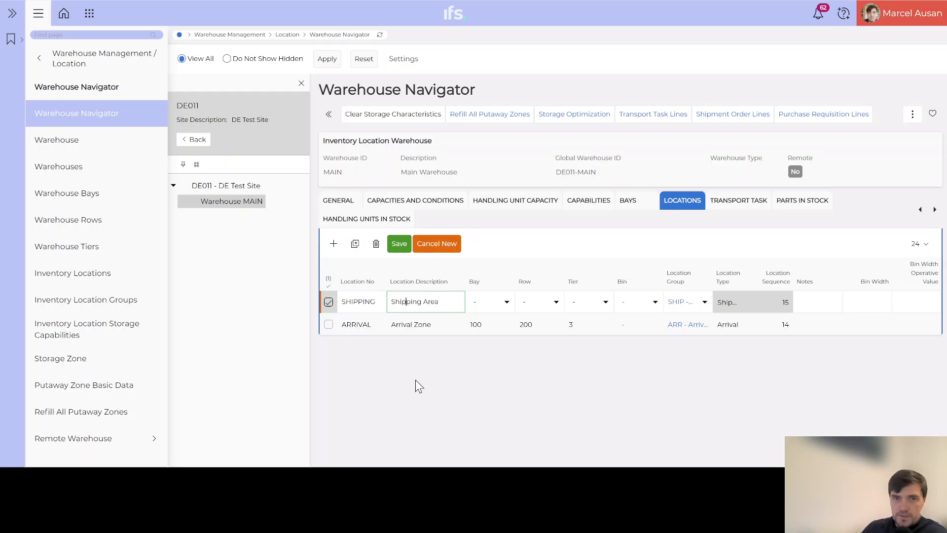
# Set SHIPPING to bay 200, row 300, tier 4 and save it.
pyautogui.click(485, 302)
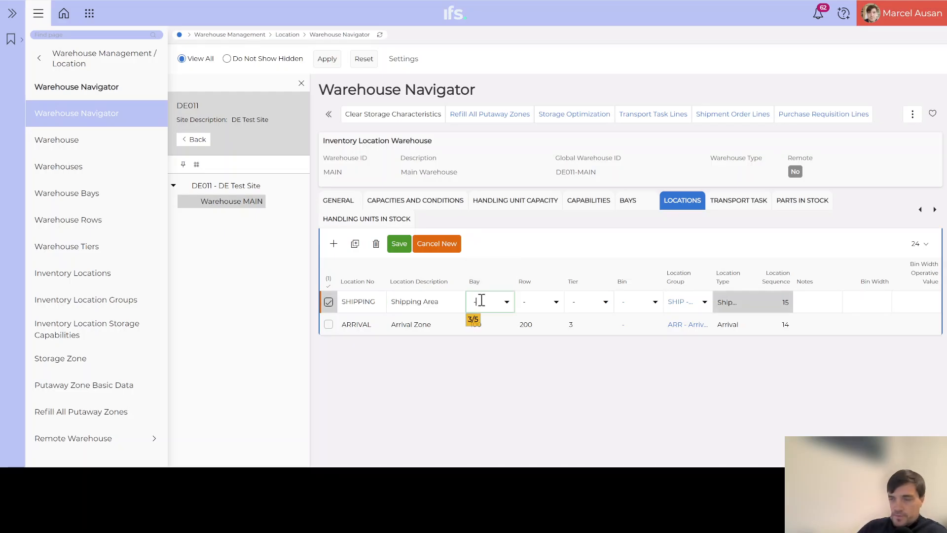
pyautogui.write('200')
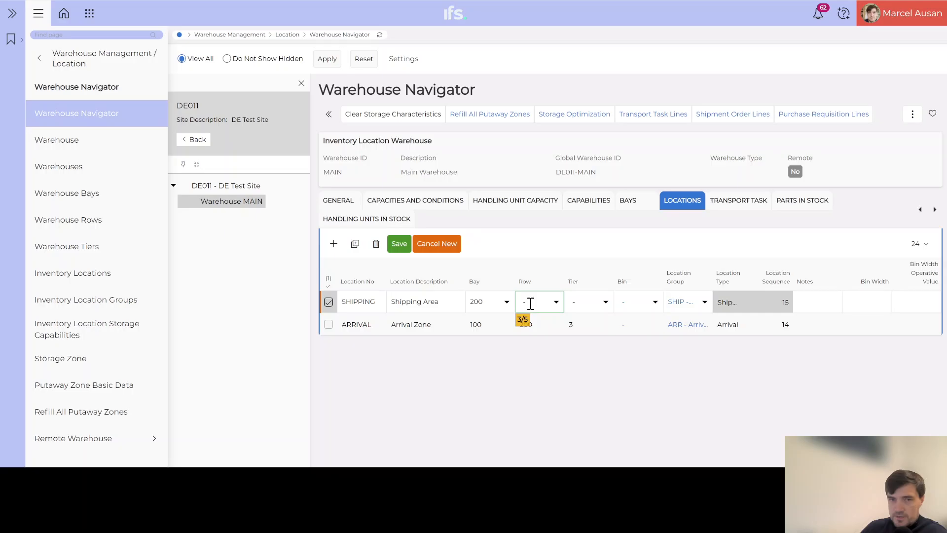
pyautogui.click(556, 302)
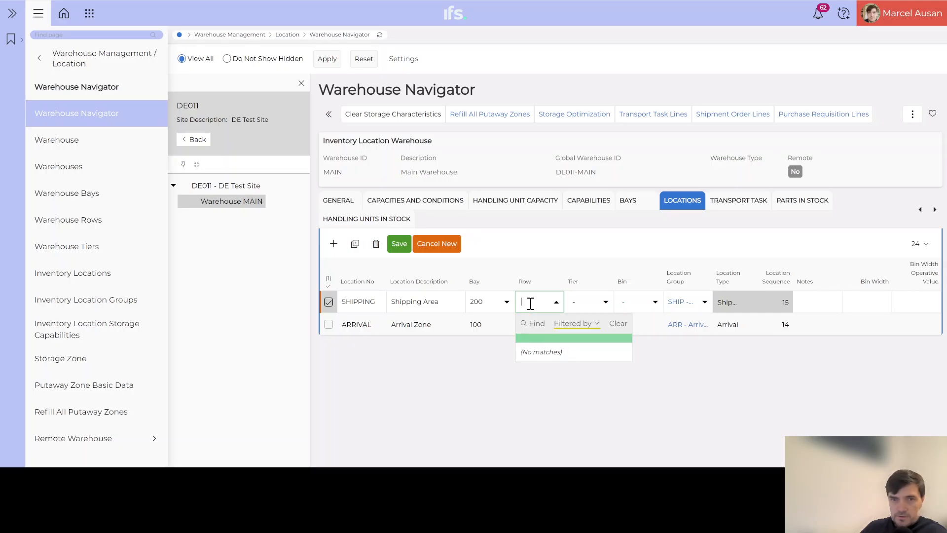
pyautogui.write('300')
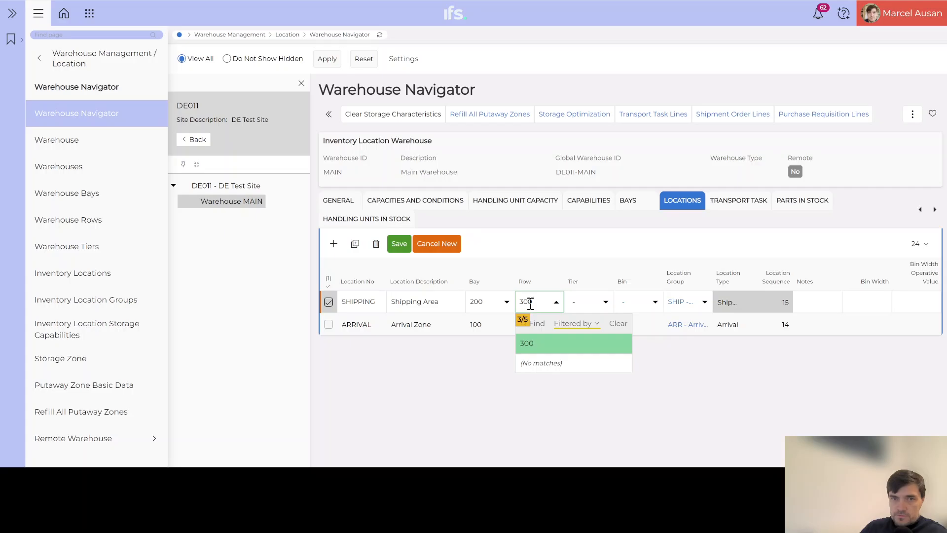
pyautogui.click(527, 344)
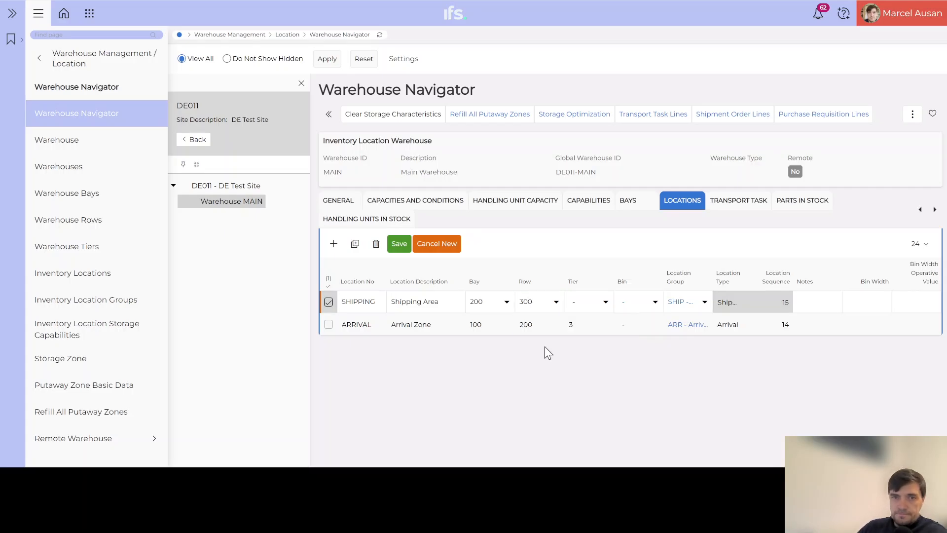
pyautogui.click(534, 302)
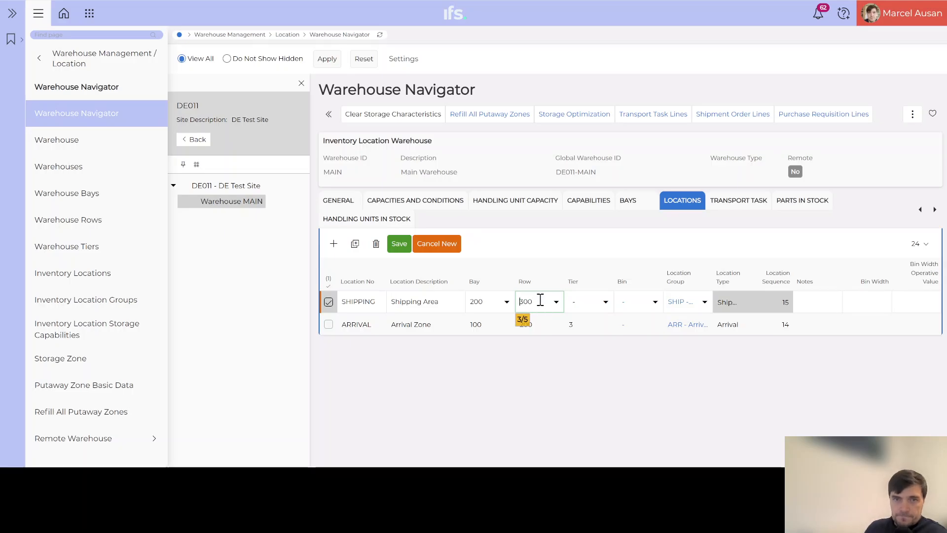
pyautogui.click(585, 302)
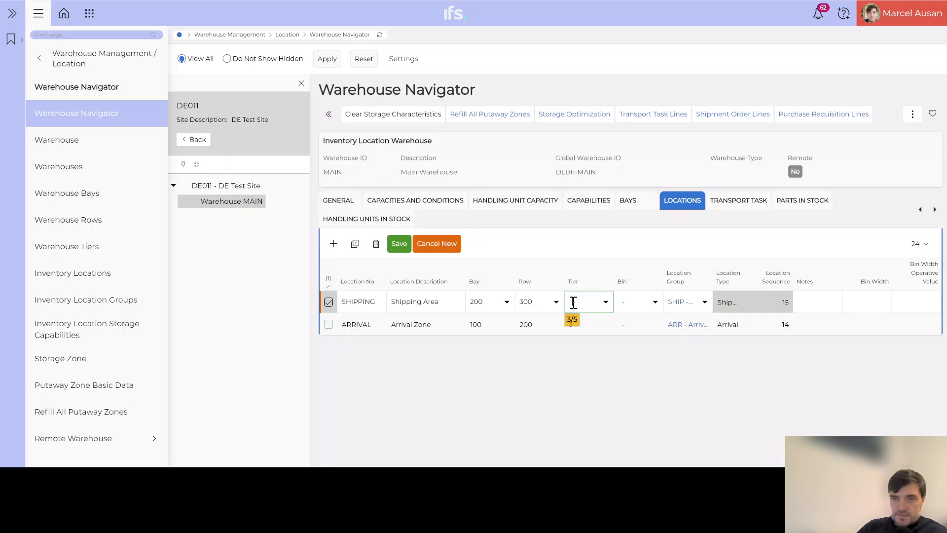
pyautogui.click(605, 302)
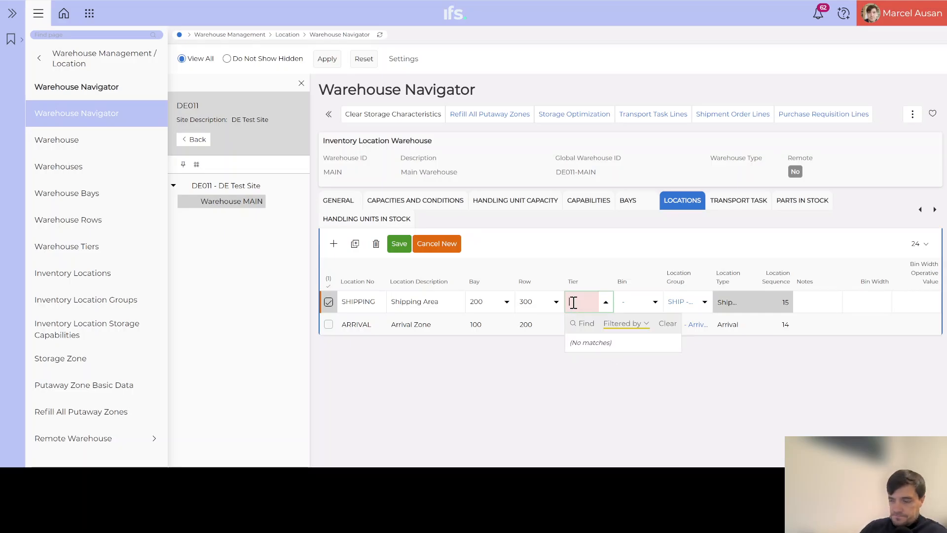
pyautogui.write('4')
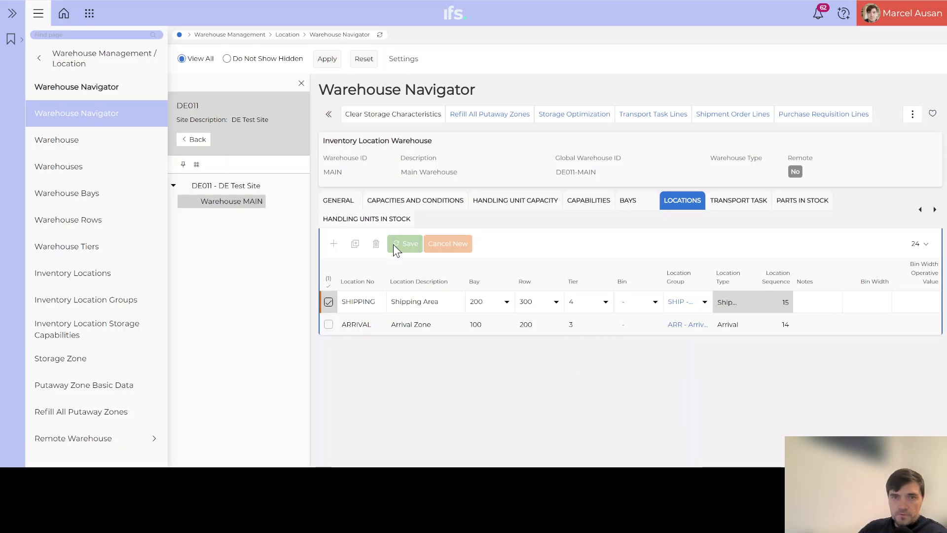
pyautogui.click(405, 244)
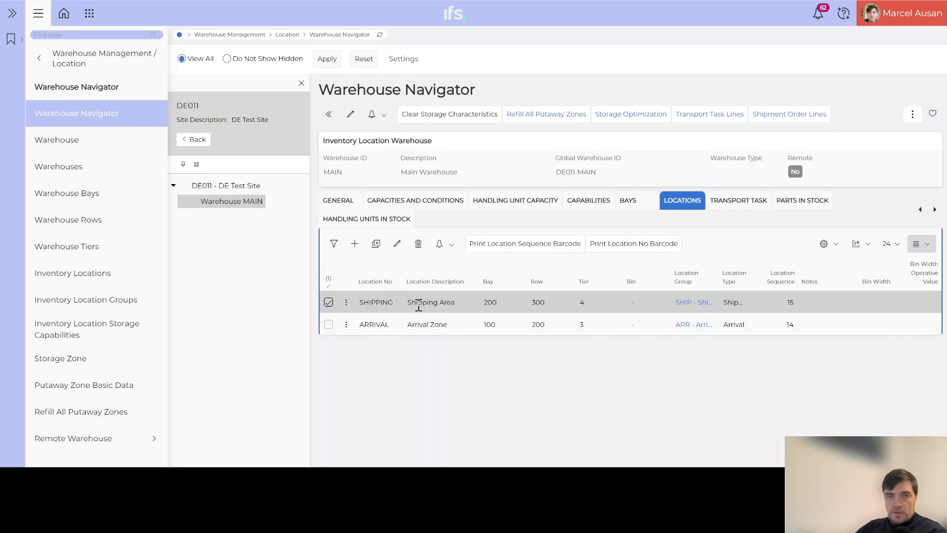
pyautogui.moveTo(371, 280)
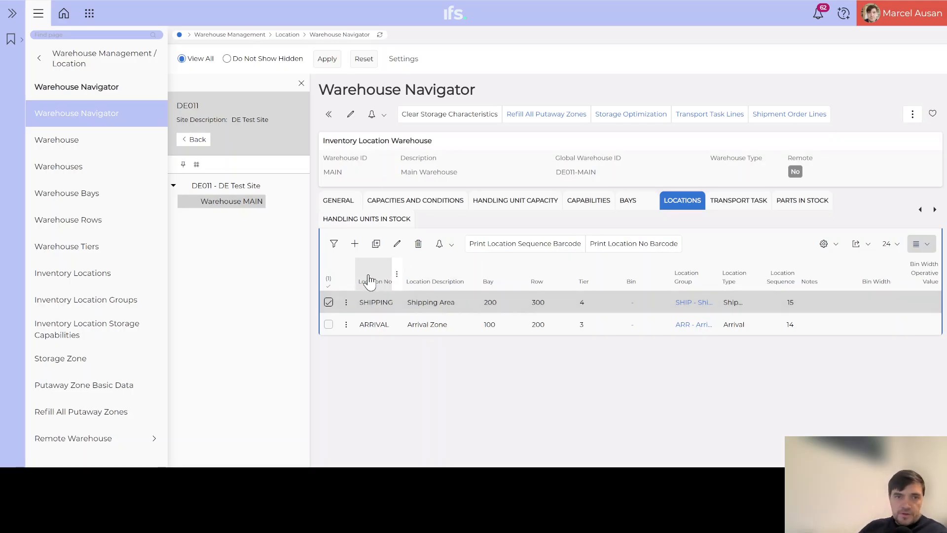
# Add a location PICKING, description Picking Zone, with location group PICK.
pyautogui.click(355, 244)
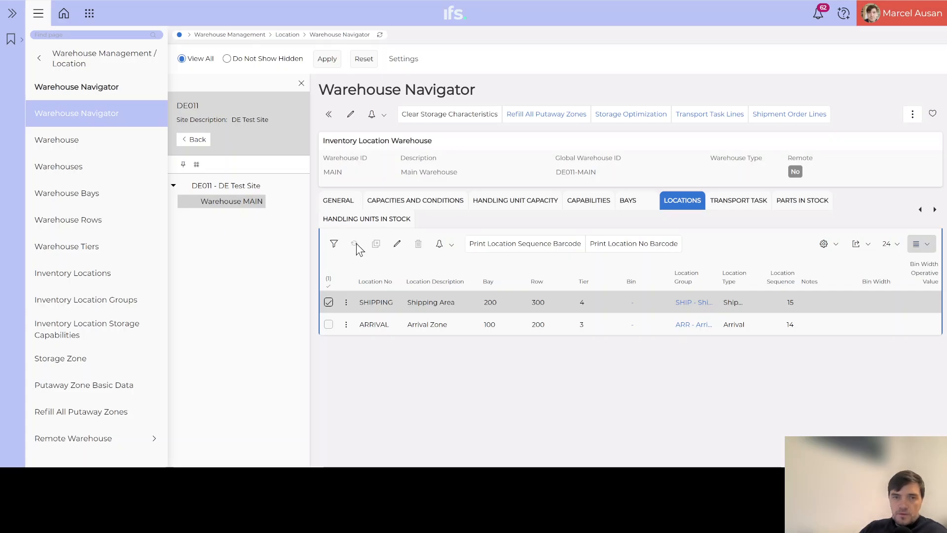
pyautogui.click(355, 243)
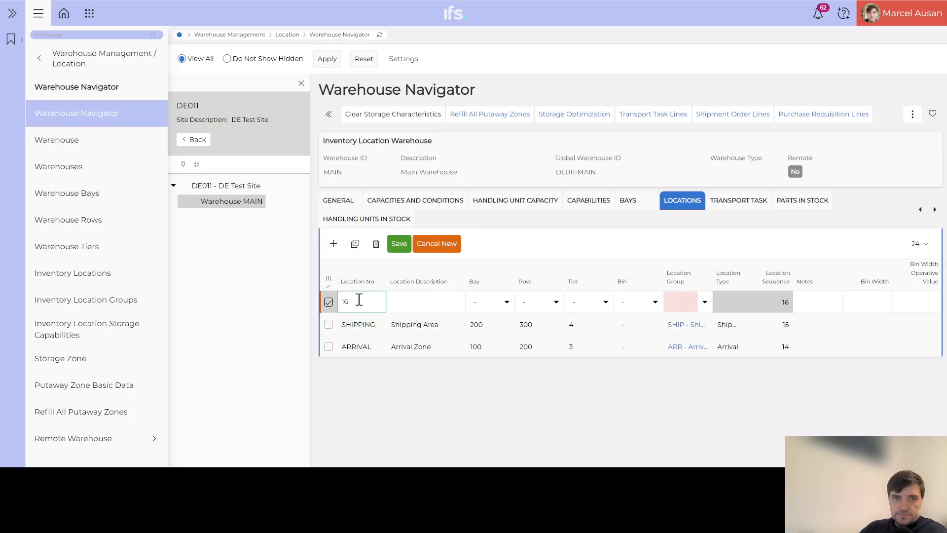
pyautogui.click(704, 302)
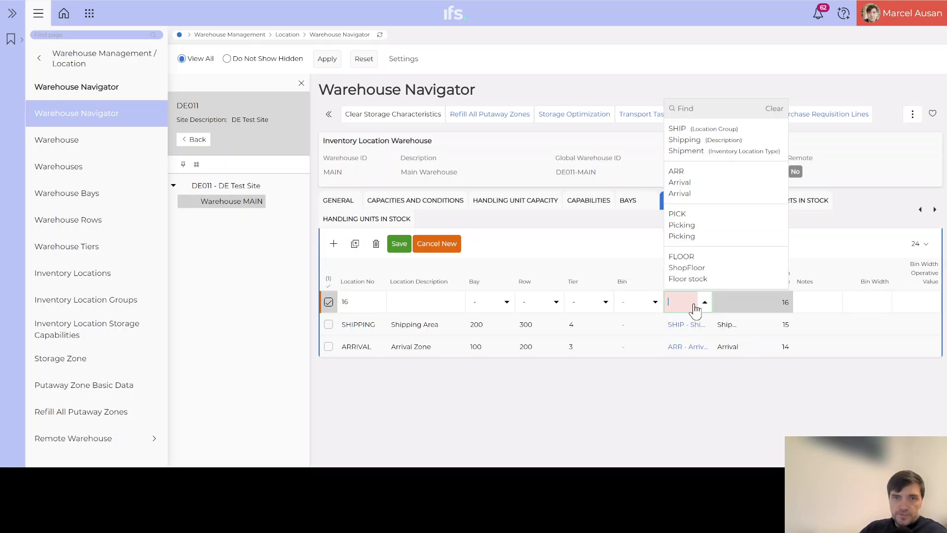
pyautogui.click(676, 213)
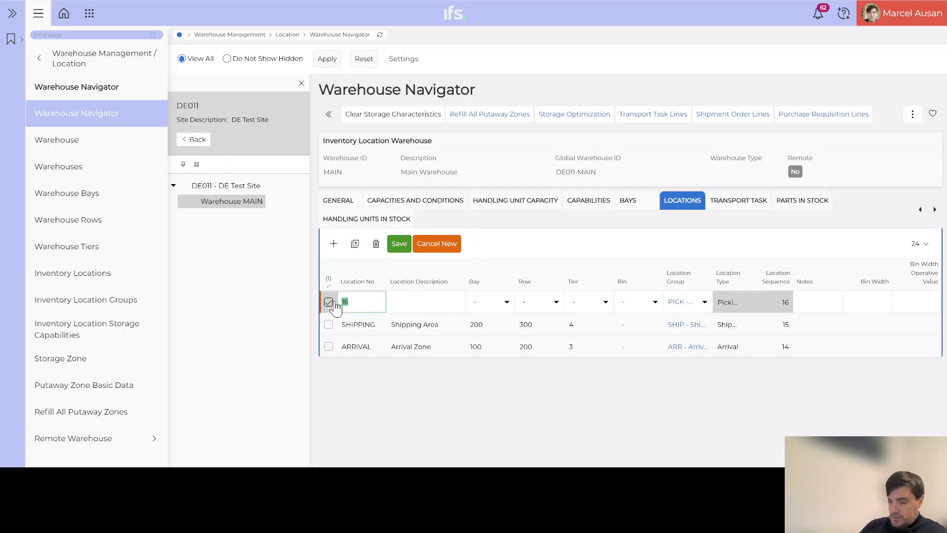
pyautogui.write('PICKING')
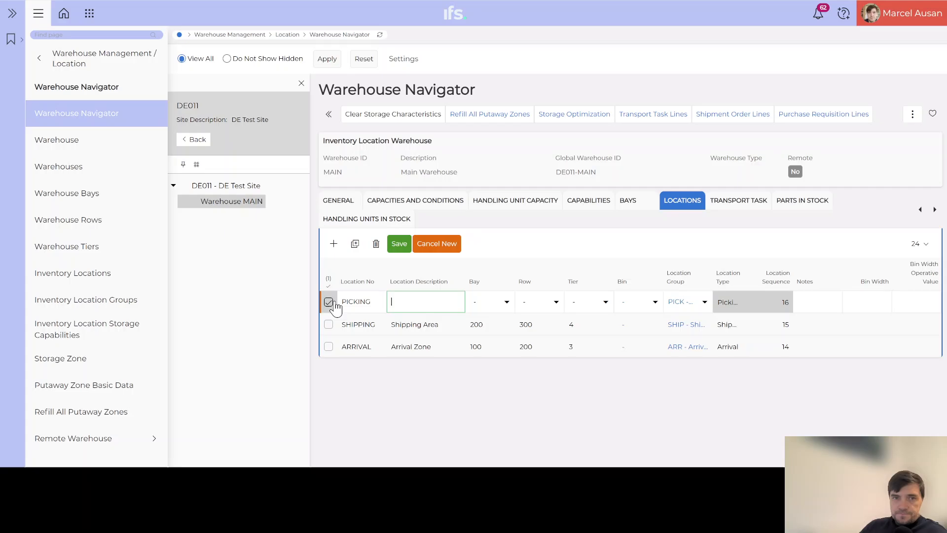
pyautogui.write('Picking Zone')
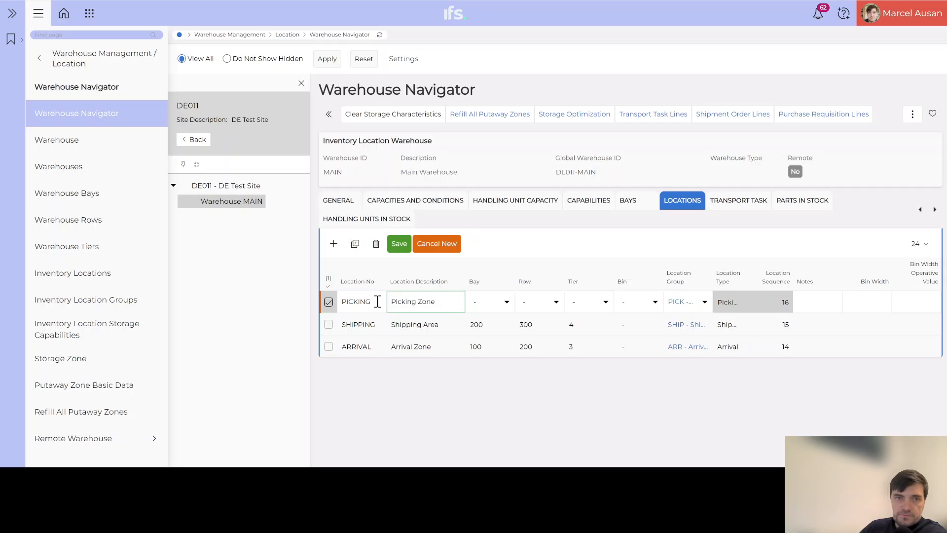
# Set PICKING to bay 300, row 400, tier 5 and save it.
pyautogui.click(485, 302)
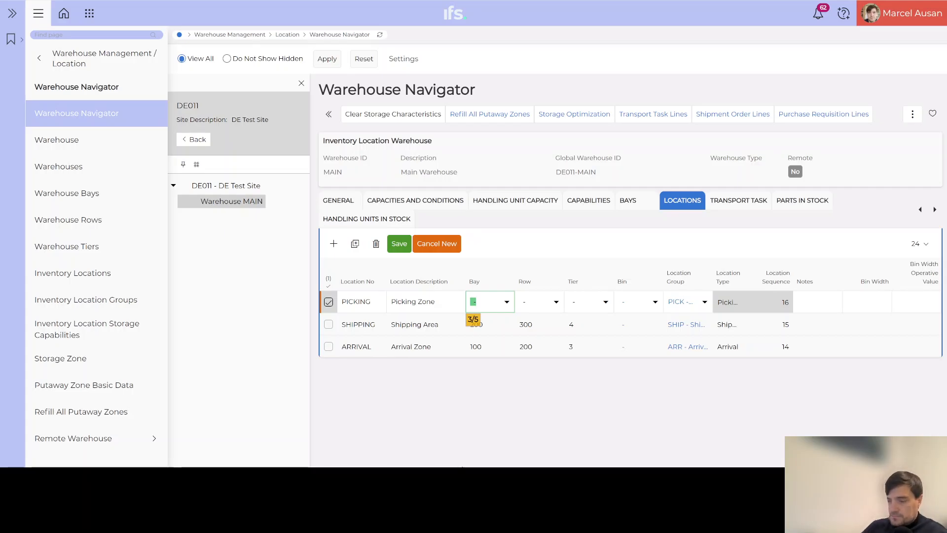
pyautogui.write('300')
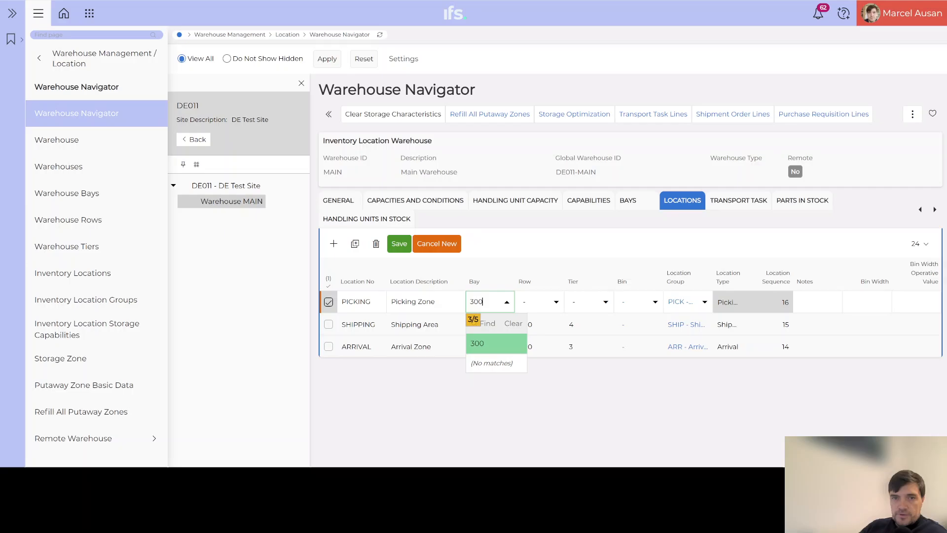
pyautogui.click(537, 302)
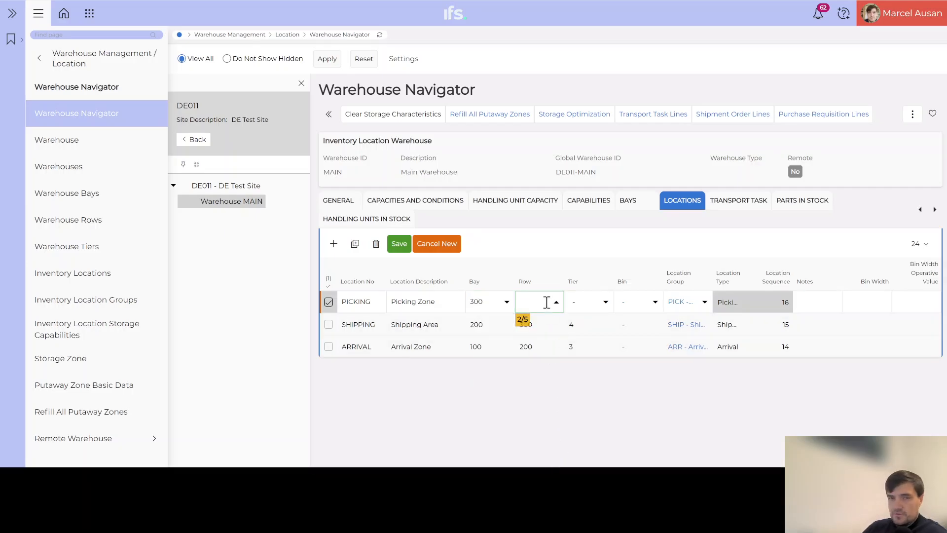
pyautogui.click(555, 302)
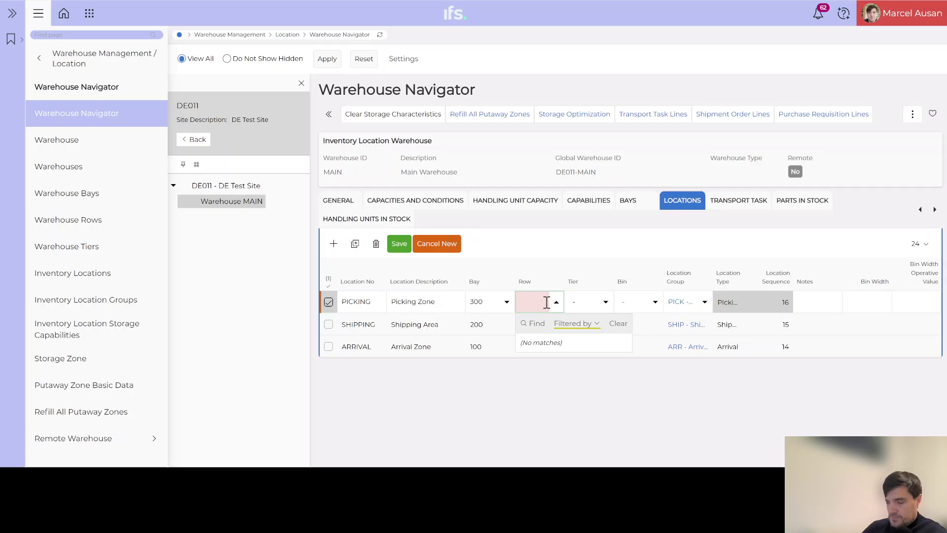
pyautogui.write('400')
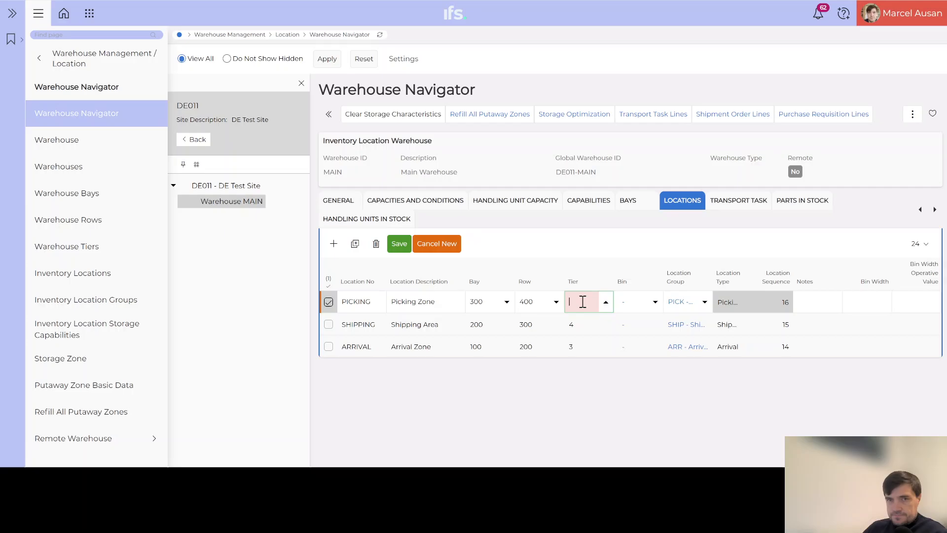
pyautogui.write('5')
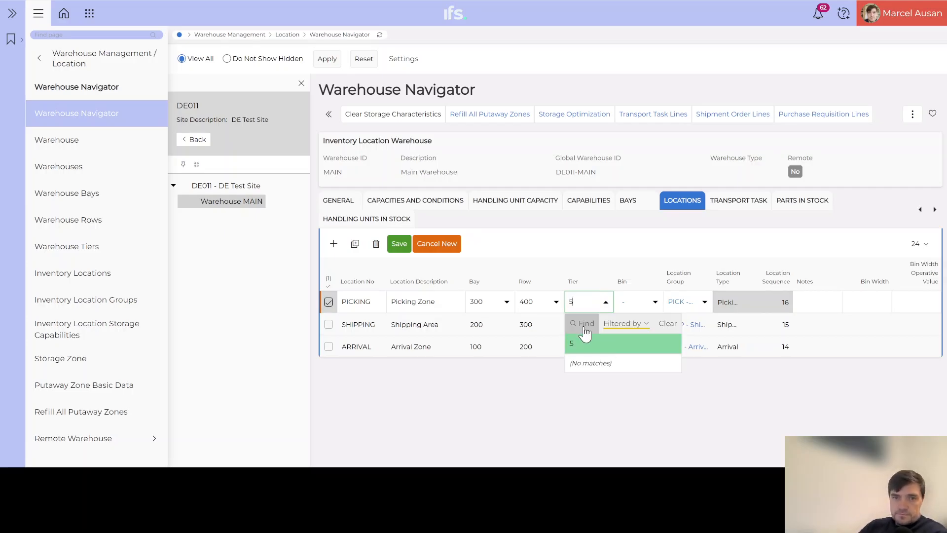
pyautogui.click(572, 343)
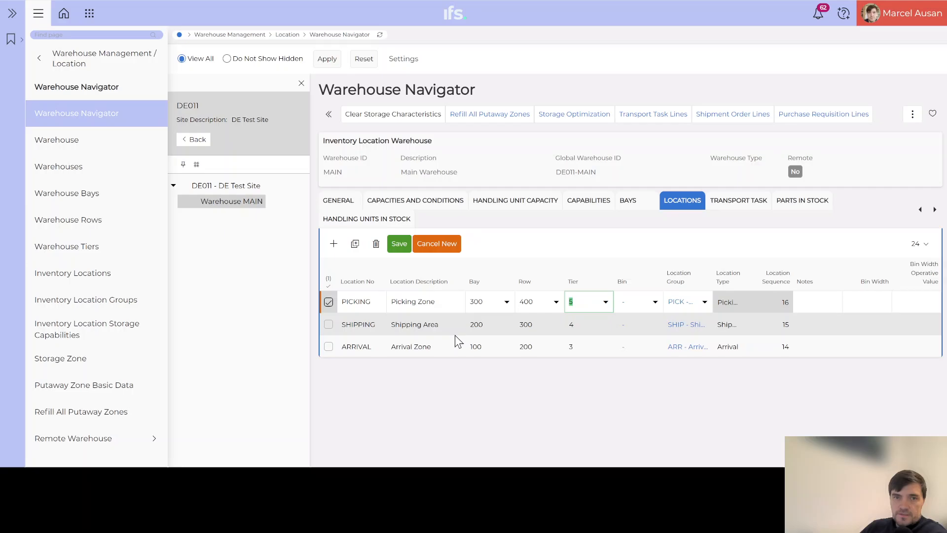
pyautogui.moveTo(604, 302)
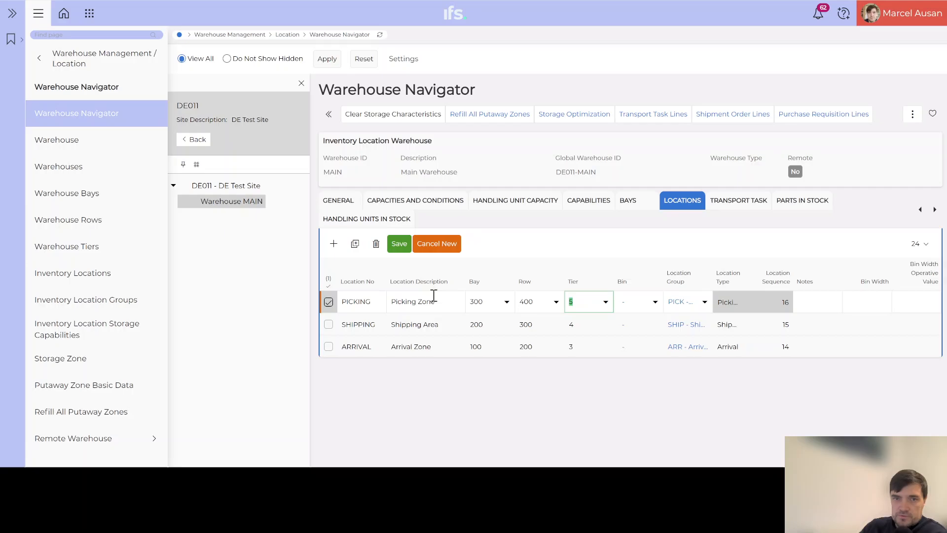
pyautogui.click(399, 244)
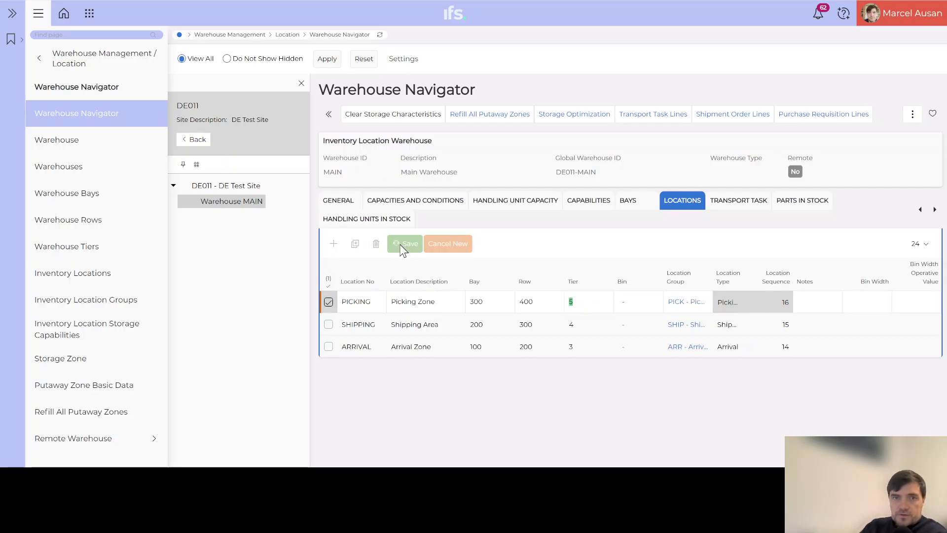
pyautogui.click(405, 243)
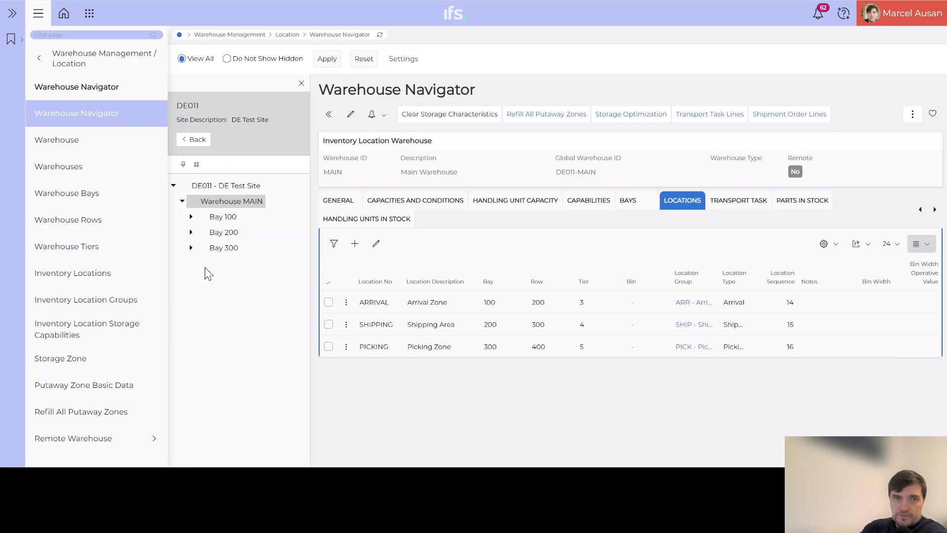
# Expand Bays 100, 200 and 300 under Warehouse MAIN to show rows 200/300/400 and tiers 3/4/5.
pyautogui.click(191, 216)
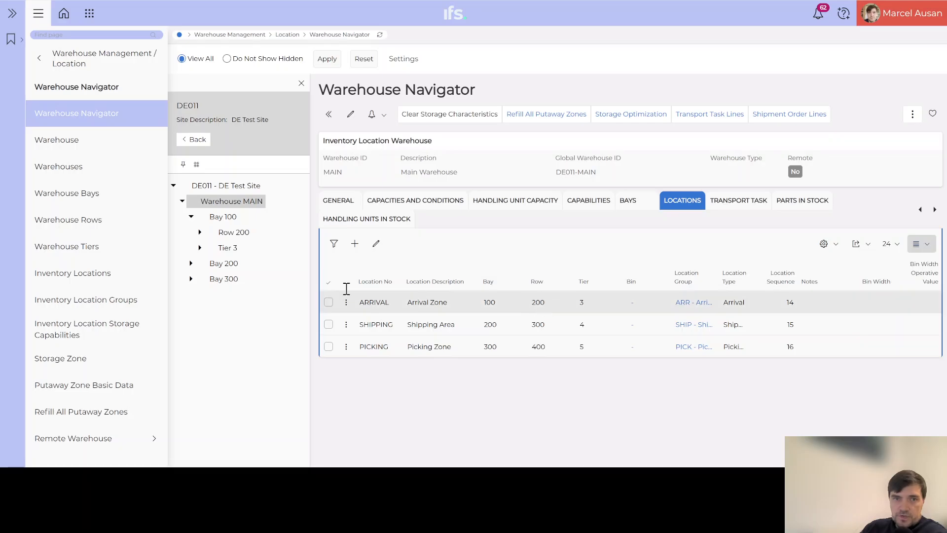
pyautogui.click(199, 248)
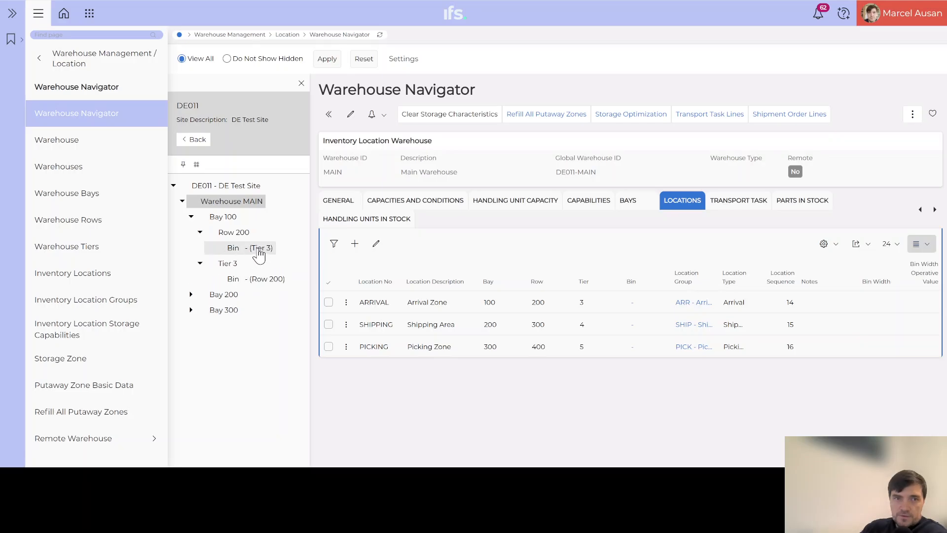
pyautogui.click(200, 232)
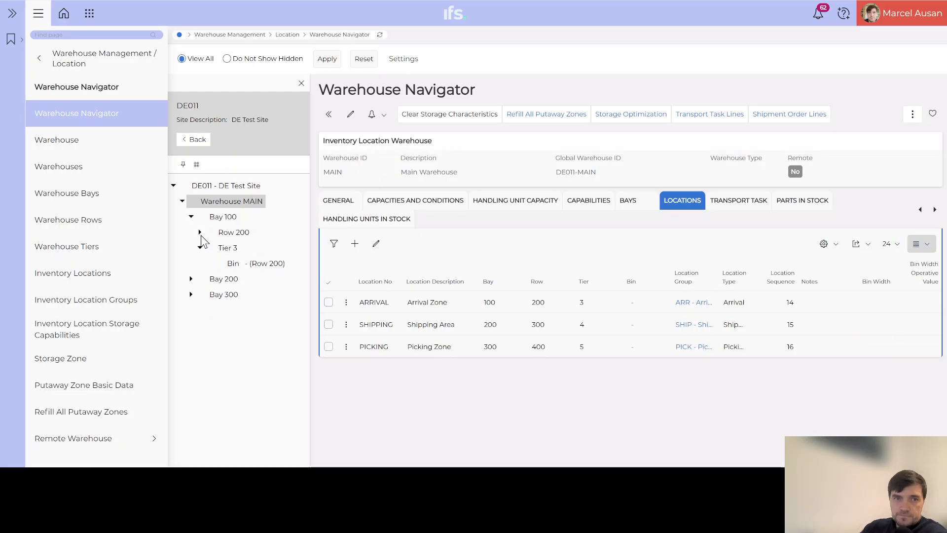
pyautogui.click(199, 247)
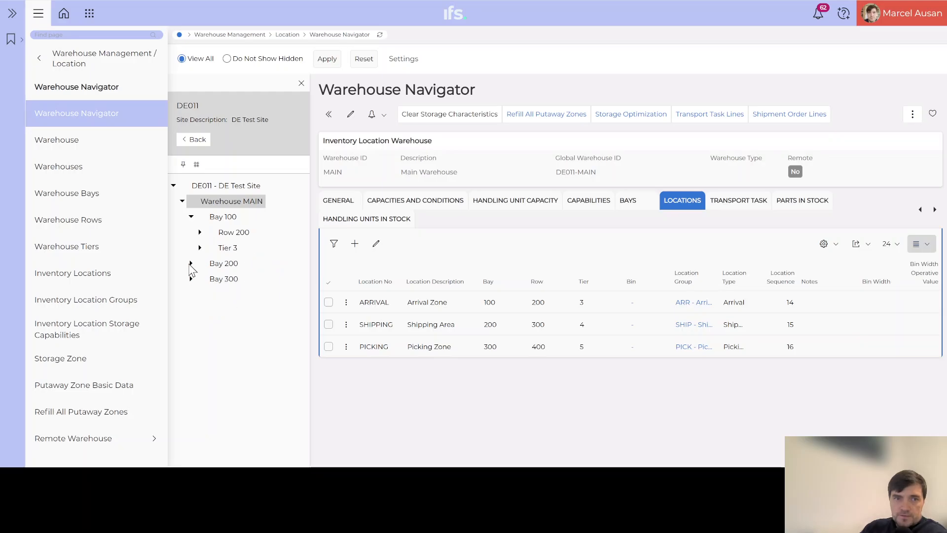
pyautogui.click(193, 263)
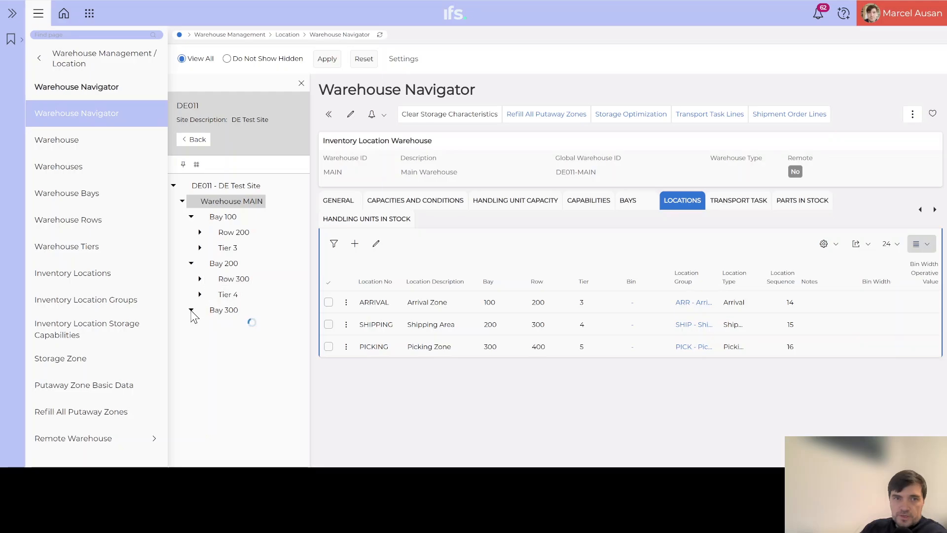
pyautogui.click(191, 310)
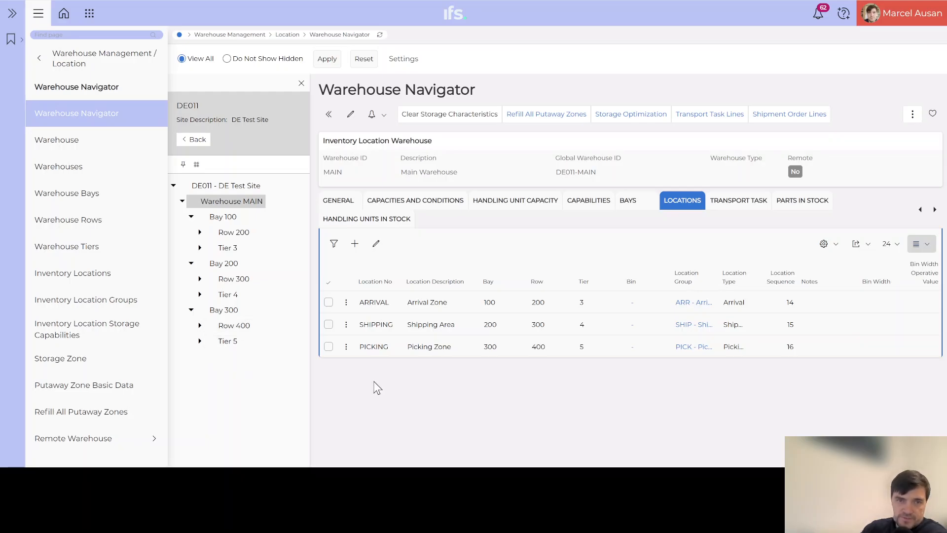
pyautogui.moveTo(377, 373)
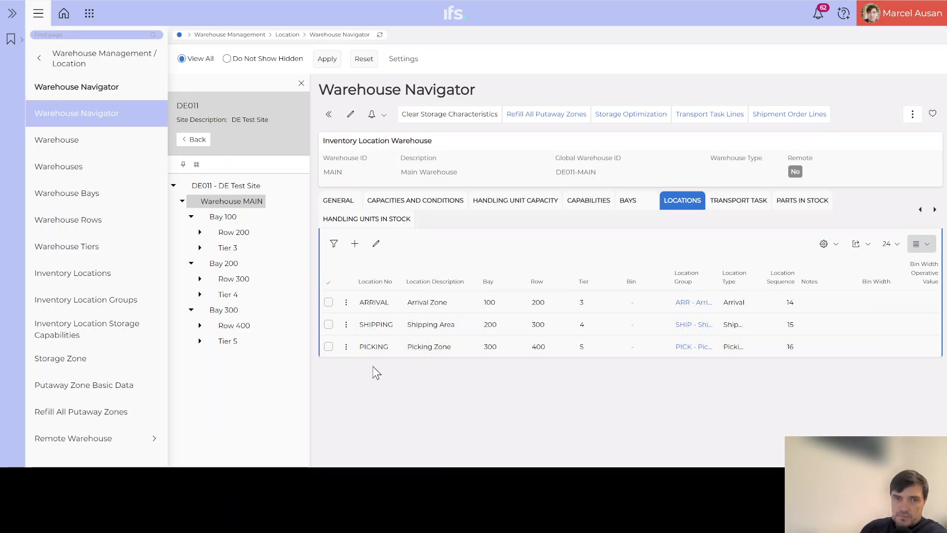
pyautogui.moveTo(406, 370)
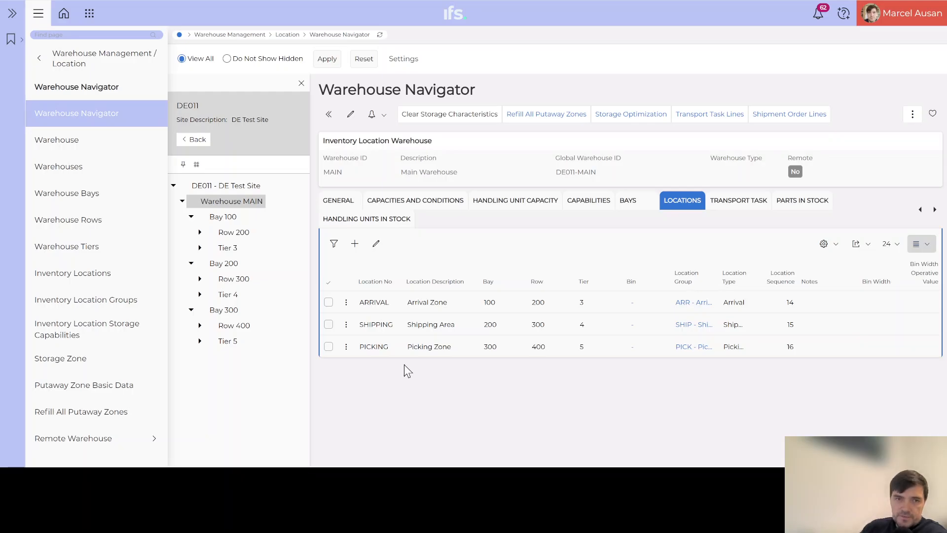
pyautogui.moveTo(414, 346)
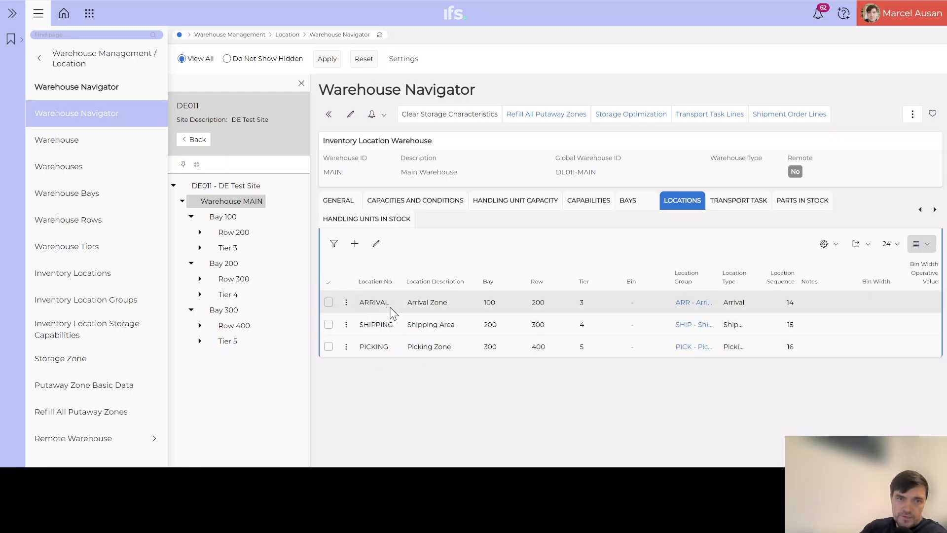
pyautogui.moveTo(364, 337)
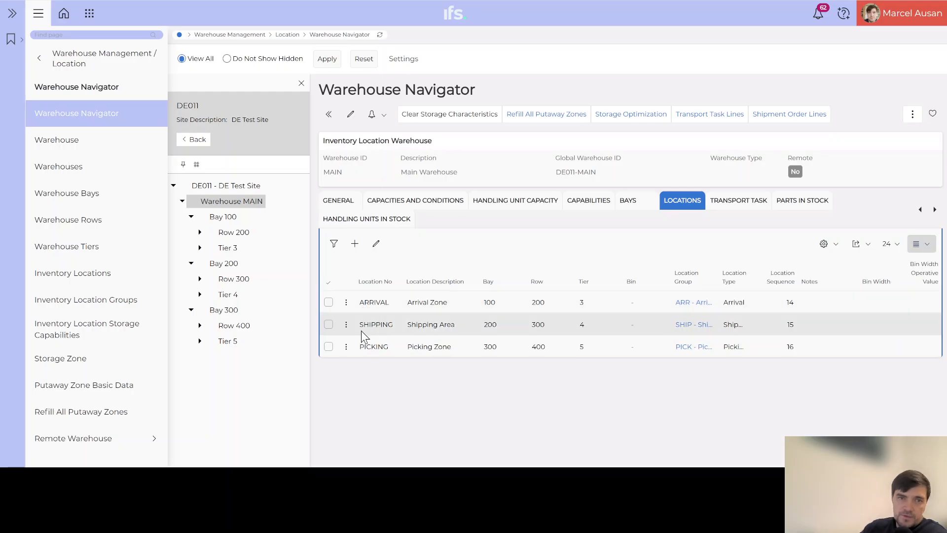
pyautogui.moveTo(377, 357)
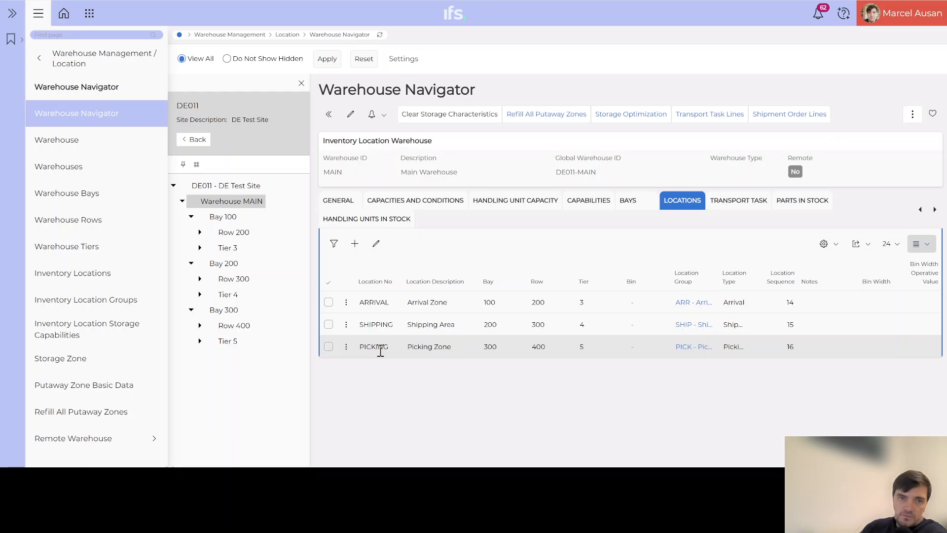
pyautogui.moveTo(381, 347)
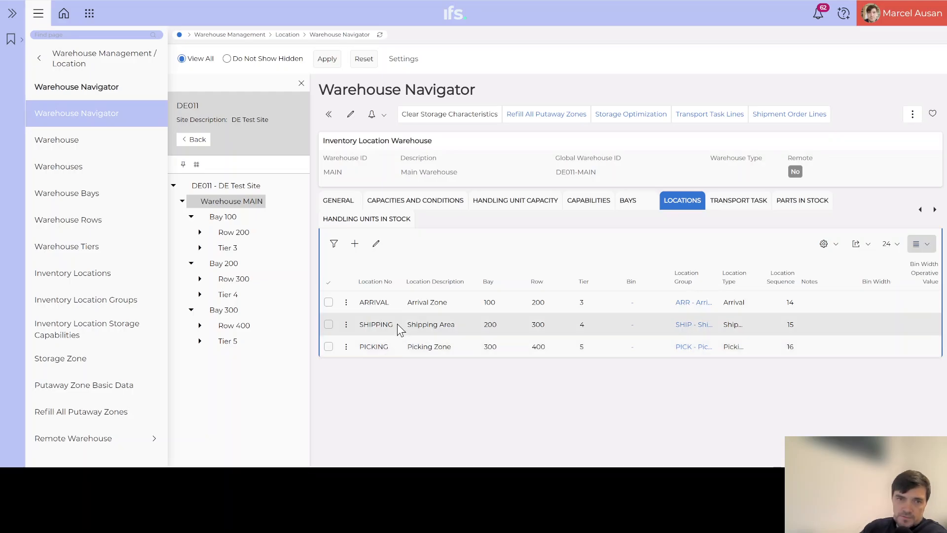
pyautogui.moveTo(362, 339)
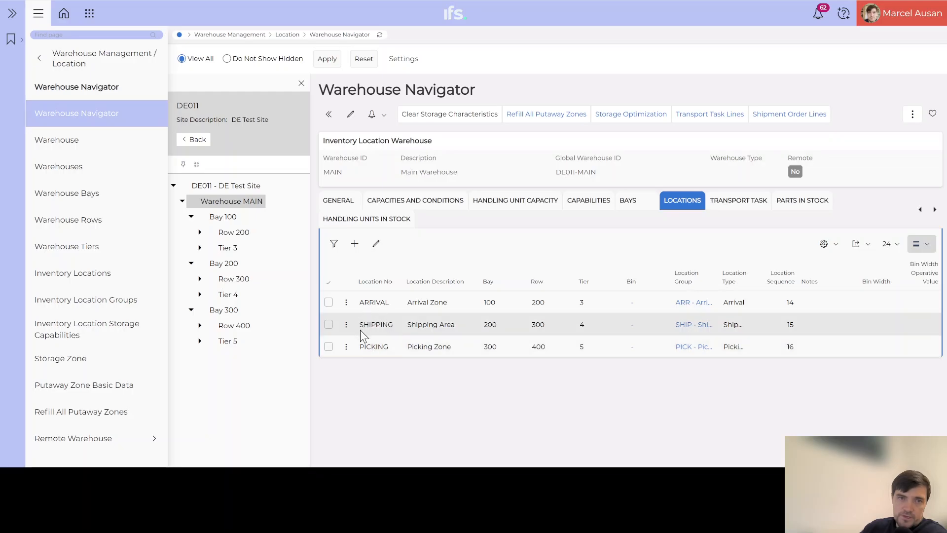
pyautogui.moveTo(404, 326)
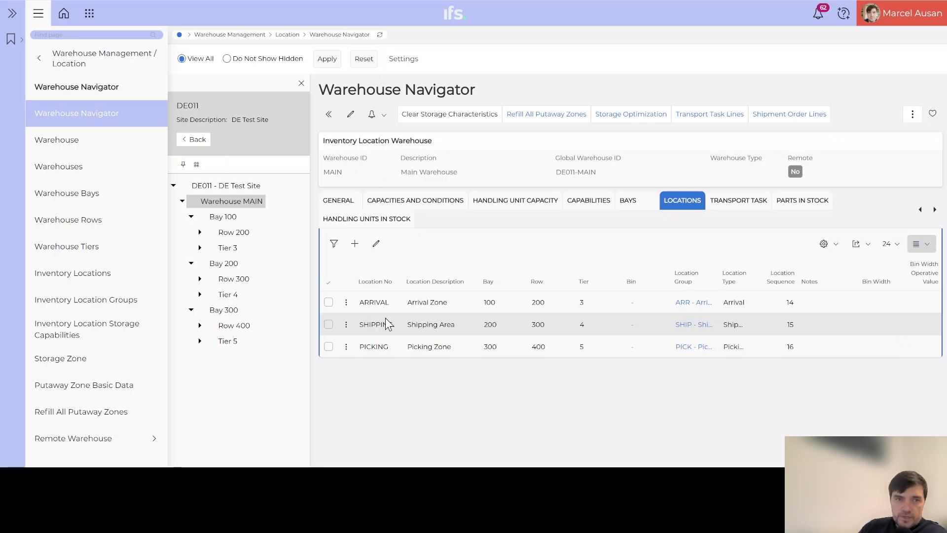
pyautogui.moveTo(76, 219)
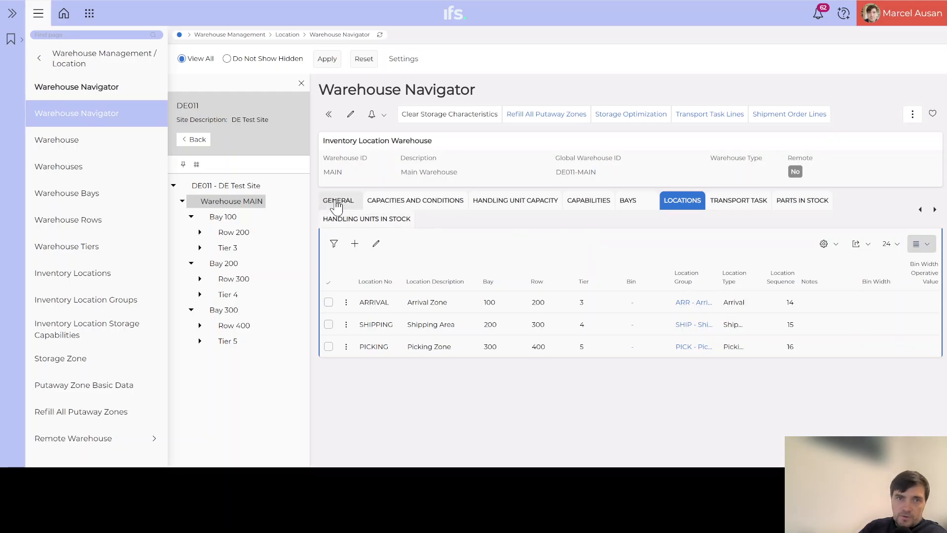
pyautogui.click(339, 200)
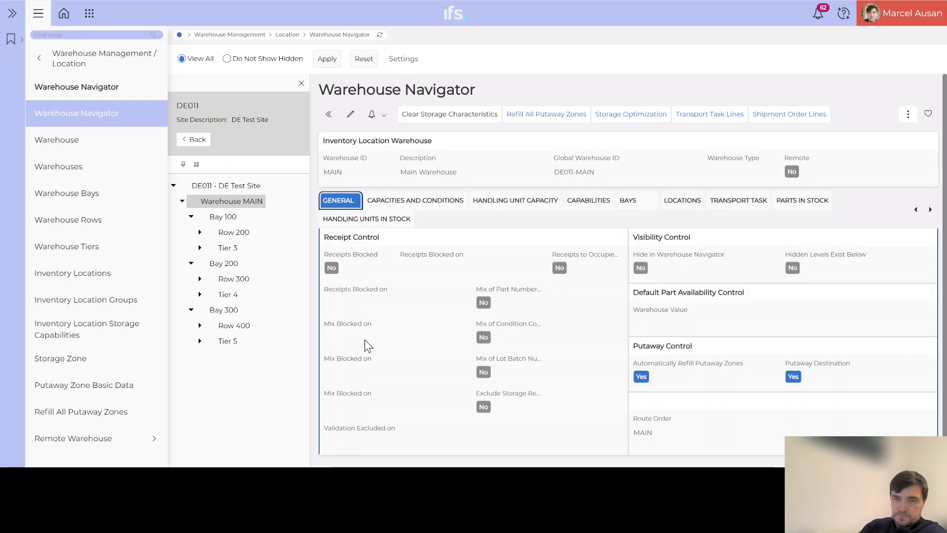
pyautogui.moveTo(397, 379)
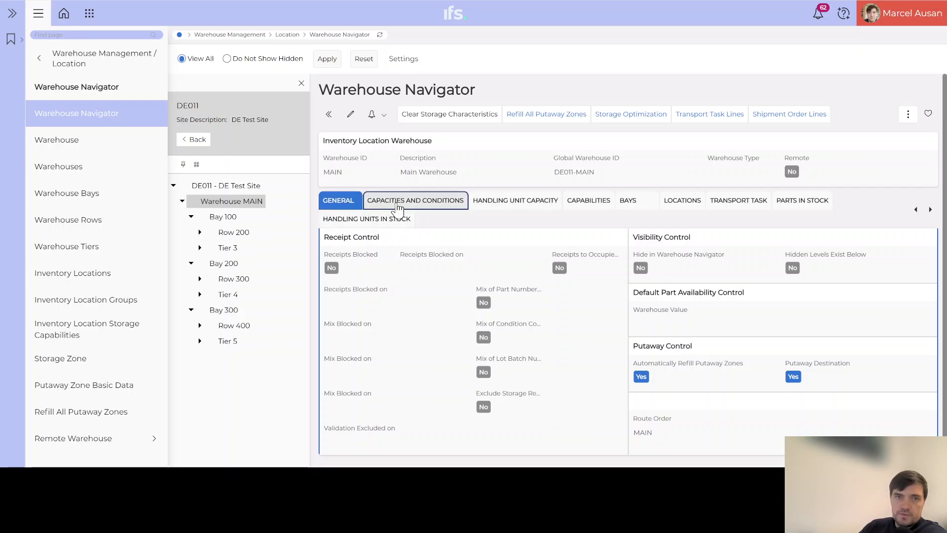
pyautogui.click(415, 200)
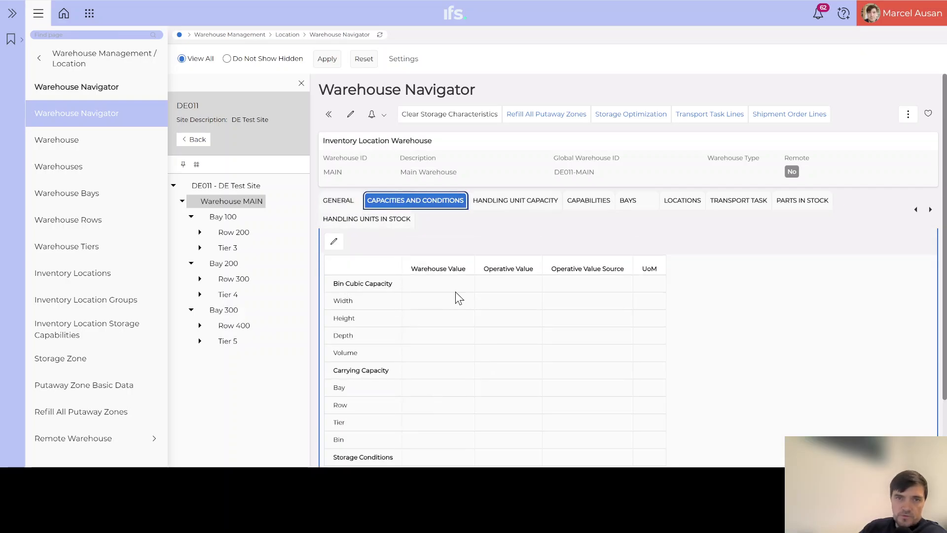
pyautogui.click(340, 200)
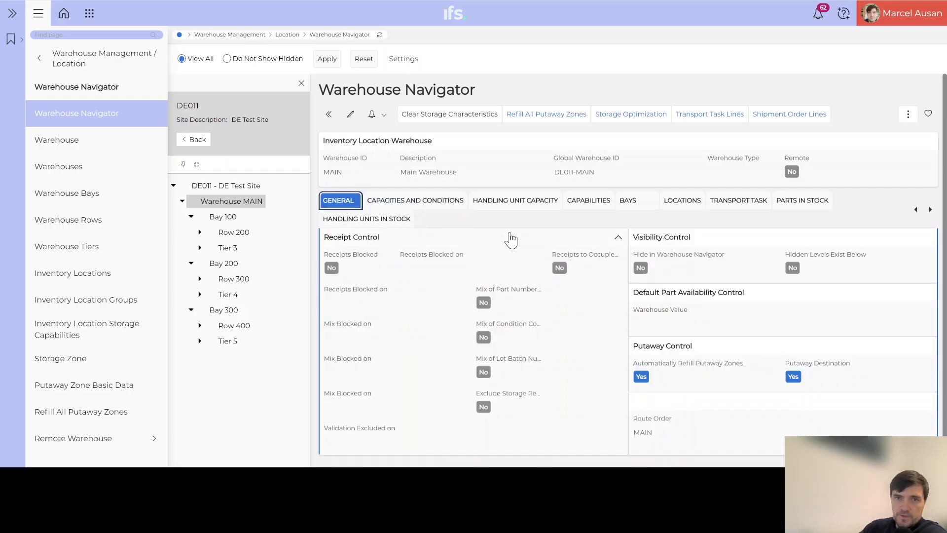
pyautogui.click(682, 201)
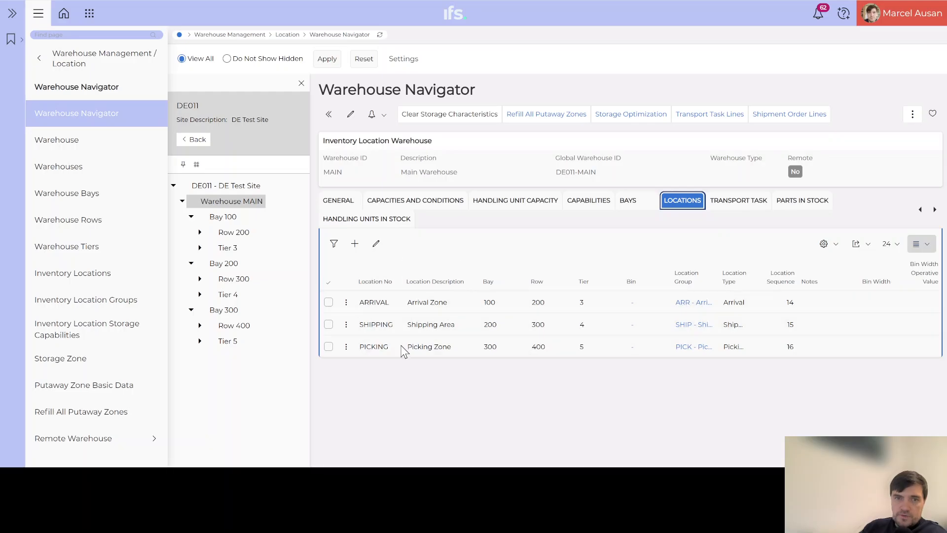
pyautogui.moveTo(357, 380)
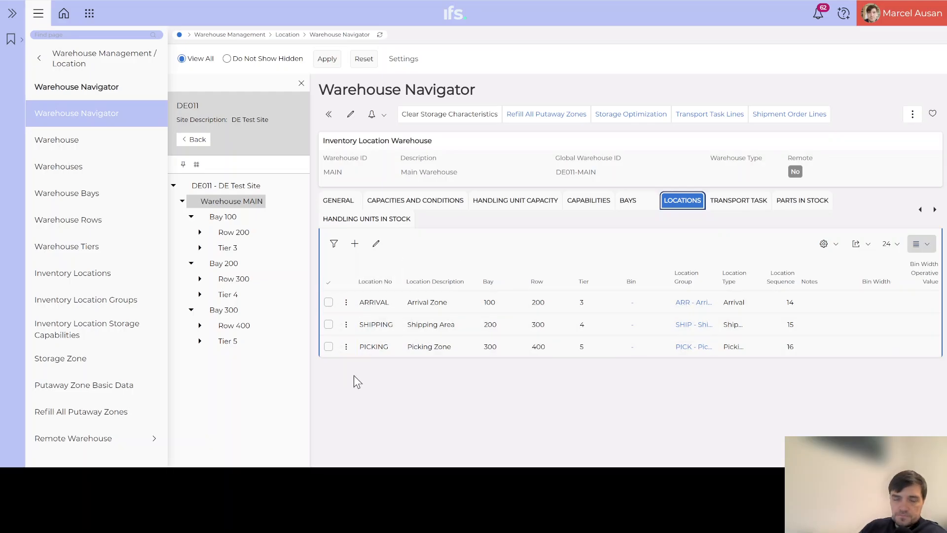